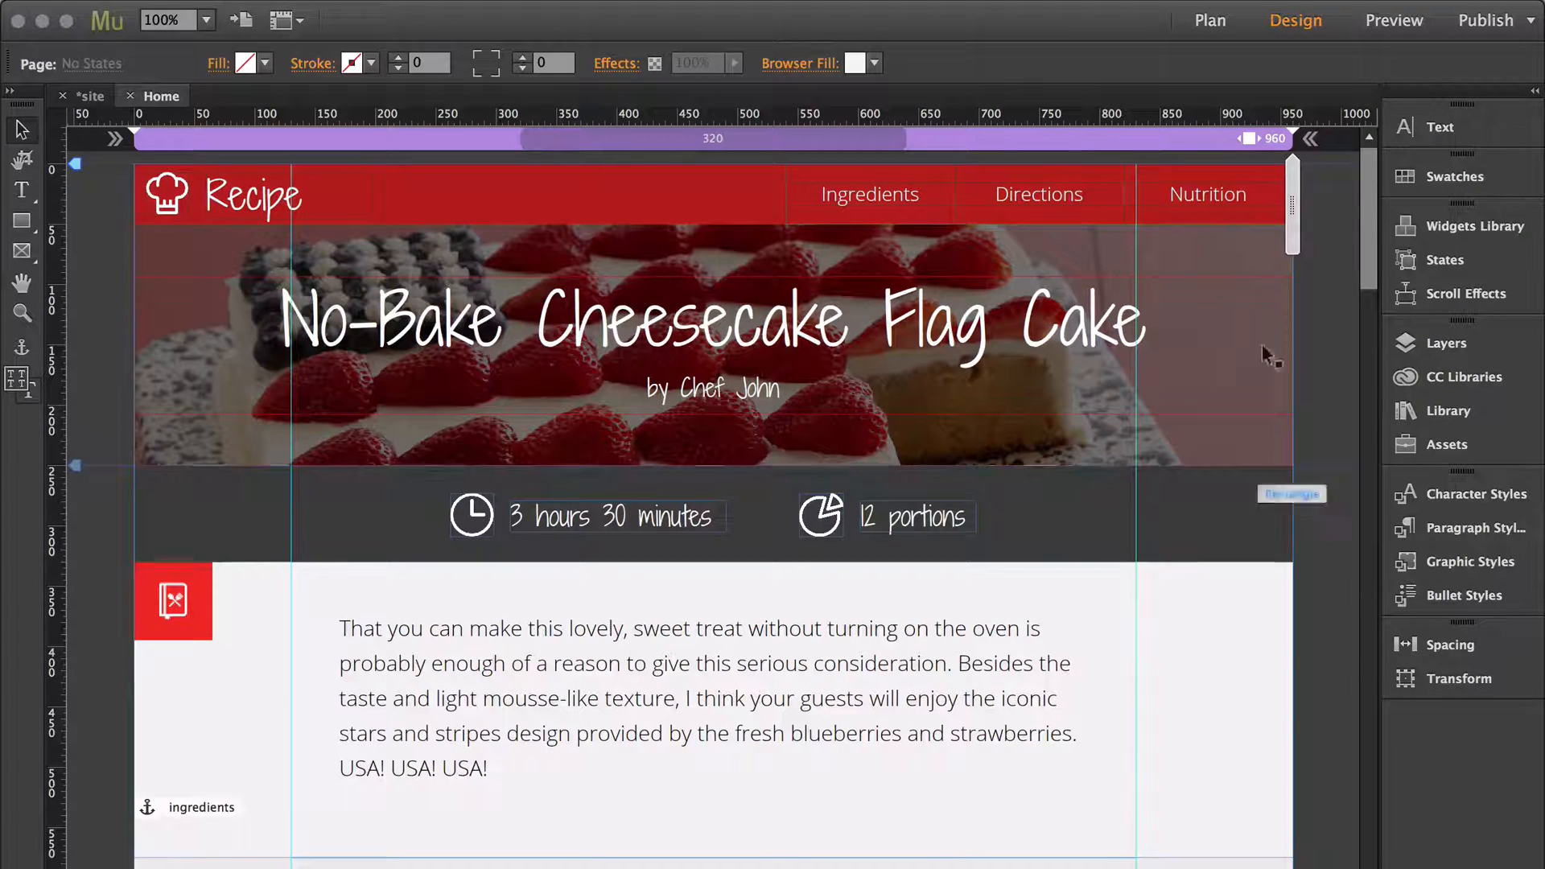
Scroll down the recipe page to the Recipe — Google Rich Card widget options
{"action": "scroll", "scroll_direction": "down", "scroll_amount": 3}
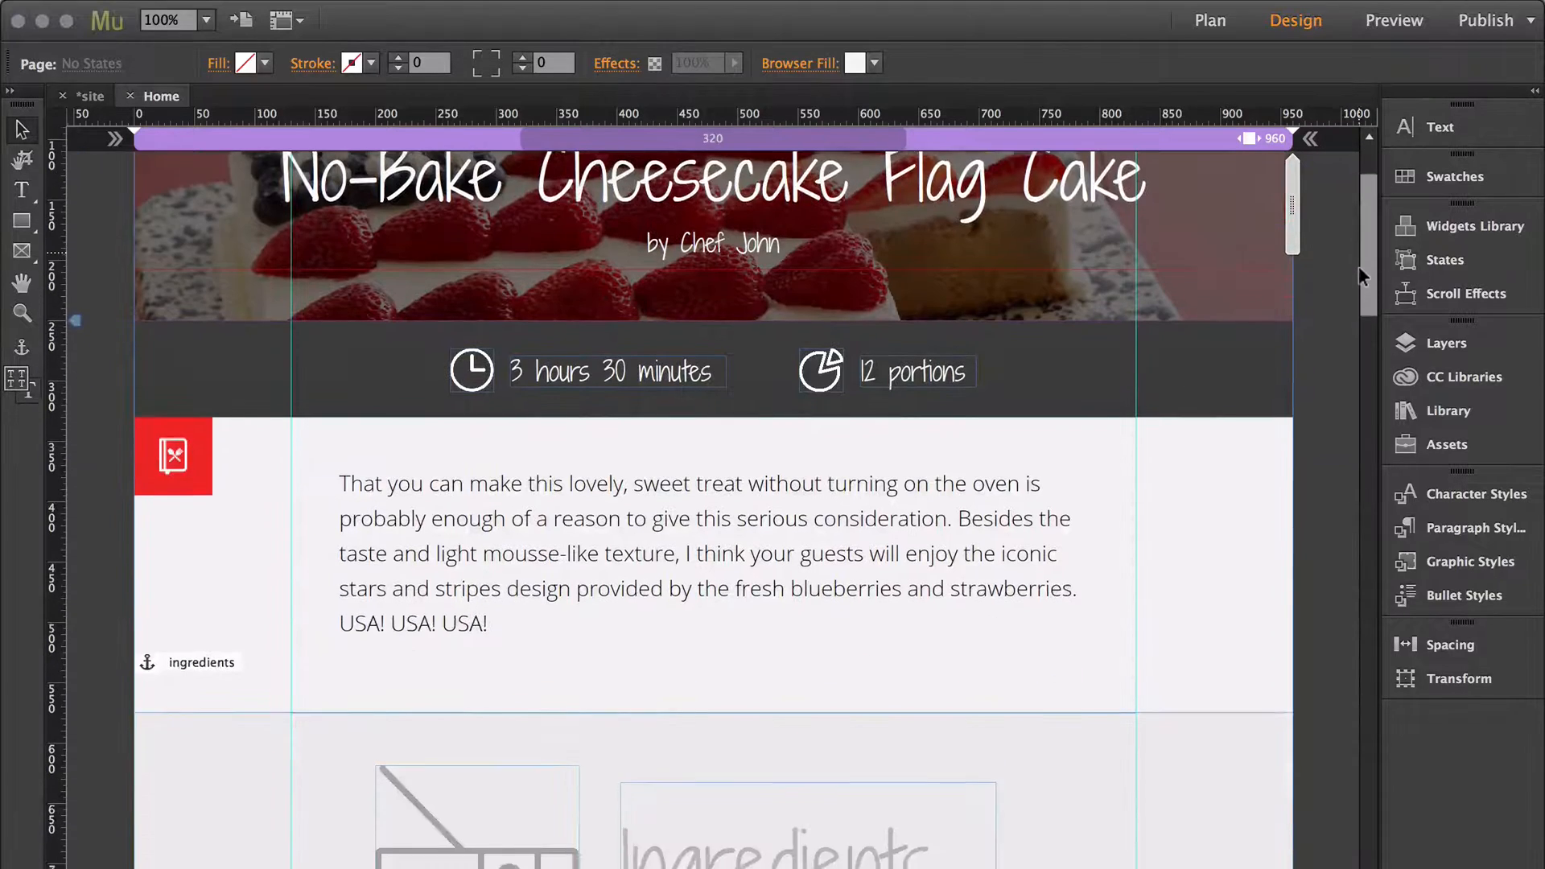
{"action": "scroll", "scroll_direction": "down", "scroll_amount": 3}
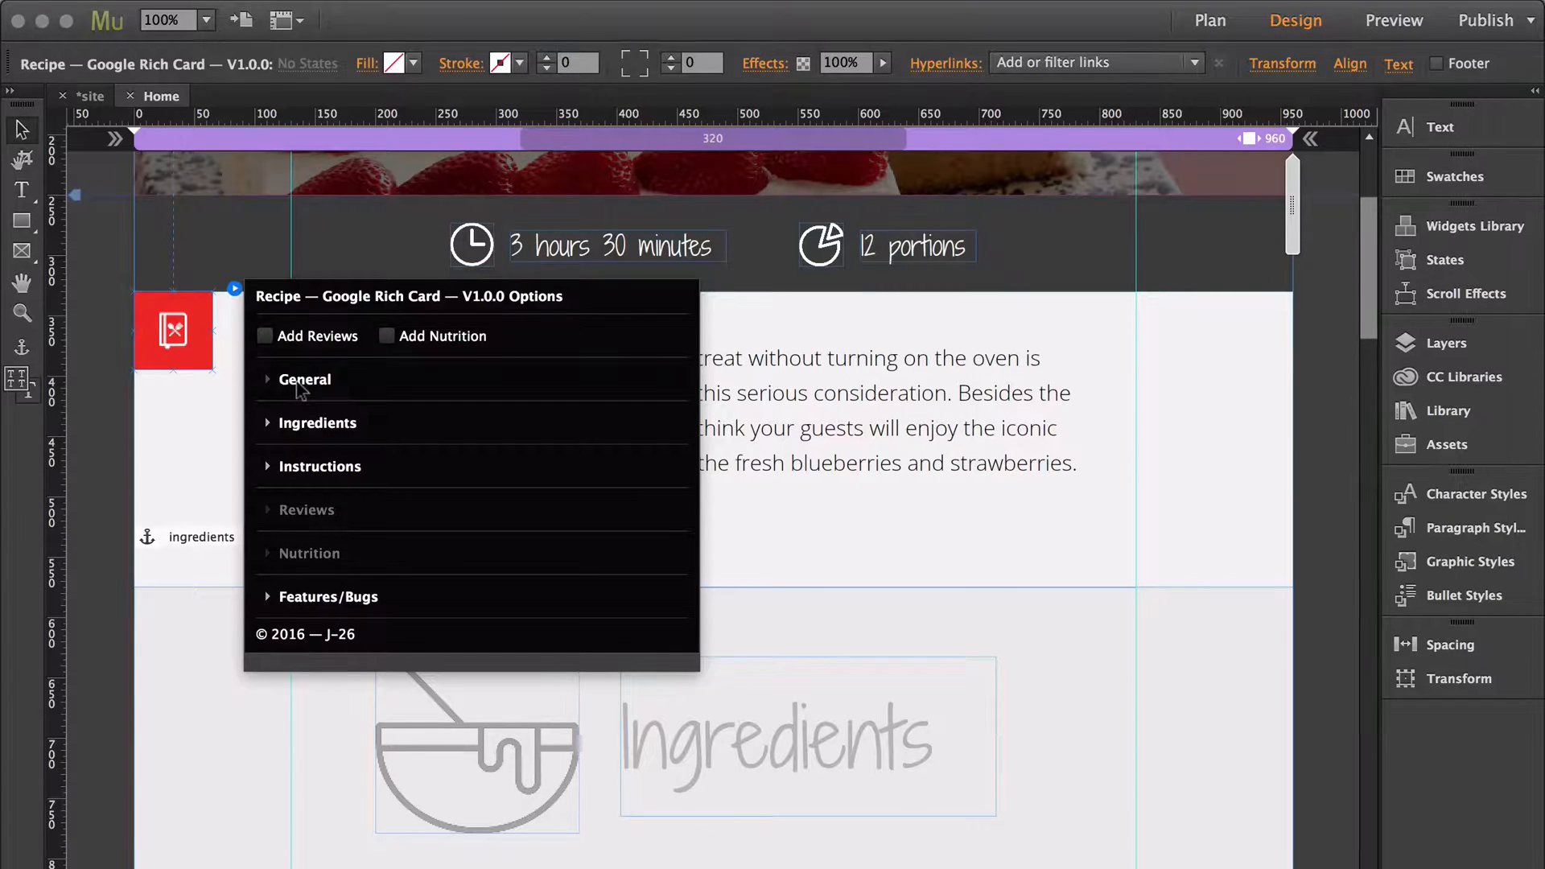
Review the General name, author, image and description, enable servings yield 12, then collapse General
{"action": "left_click", "coordinate": [303, 378]}
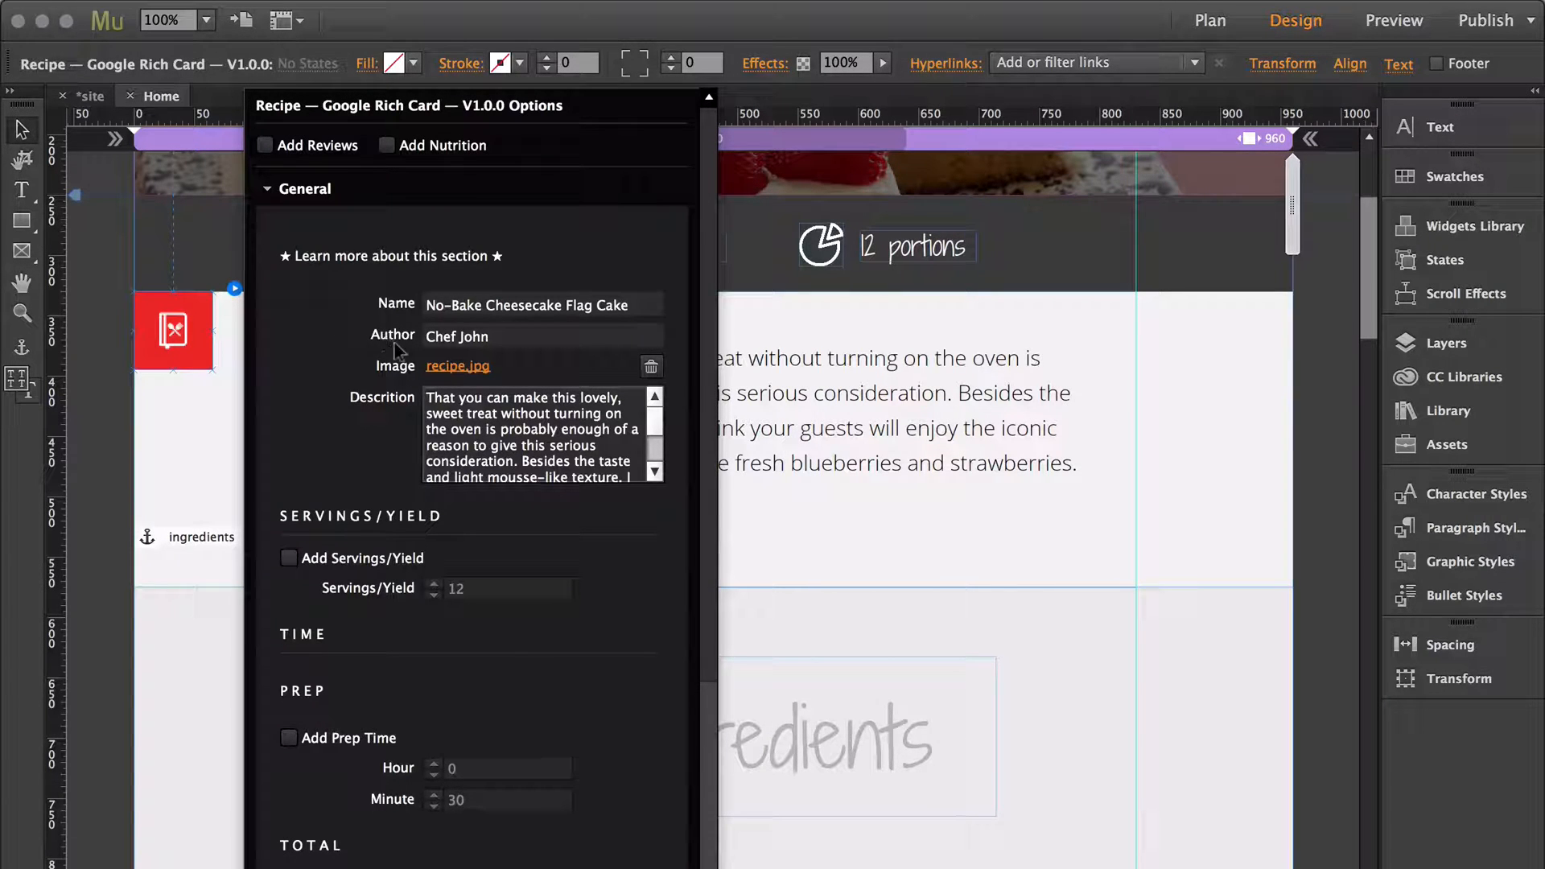
{"action": "mouse_move", "coordinate": [457, 365]}
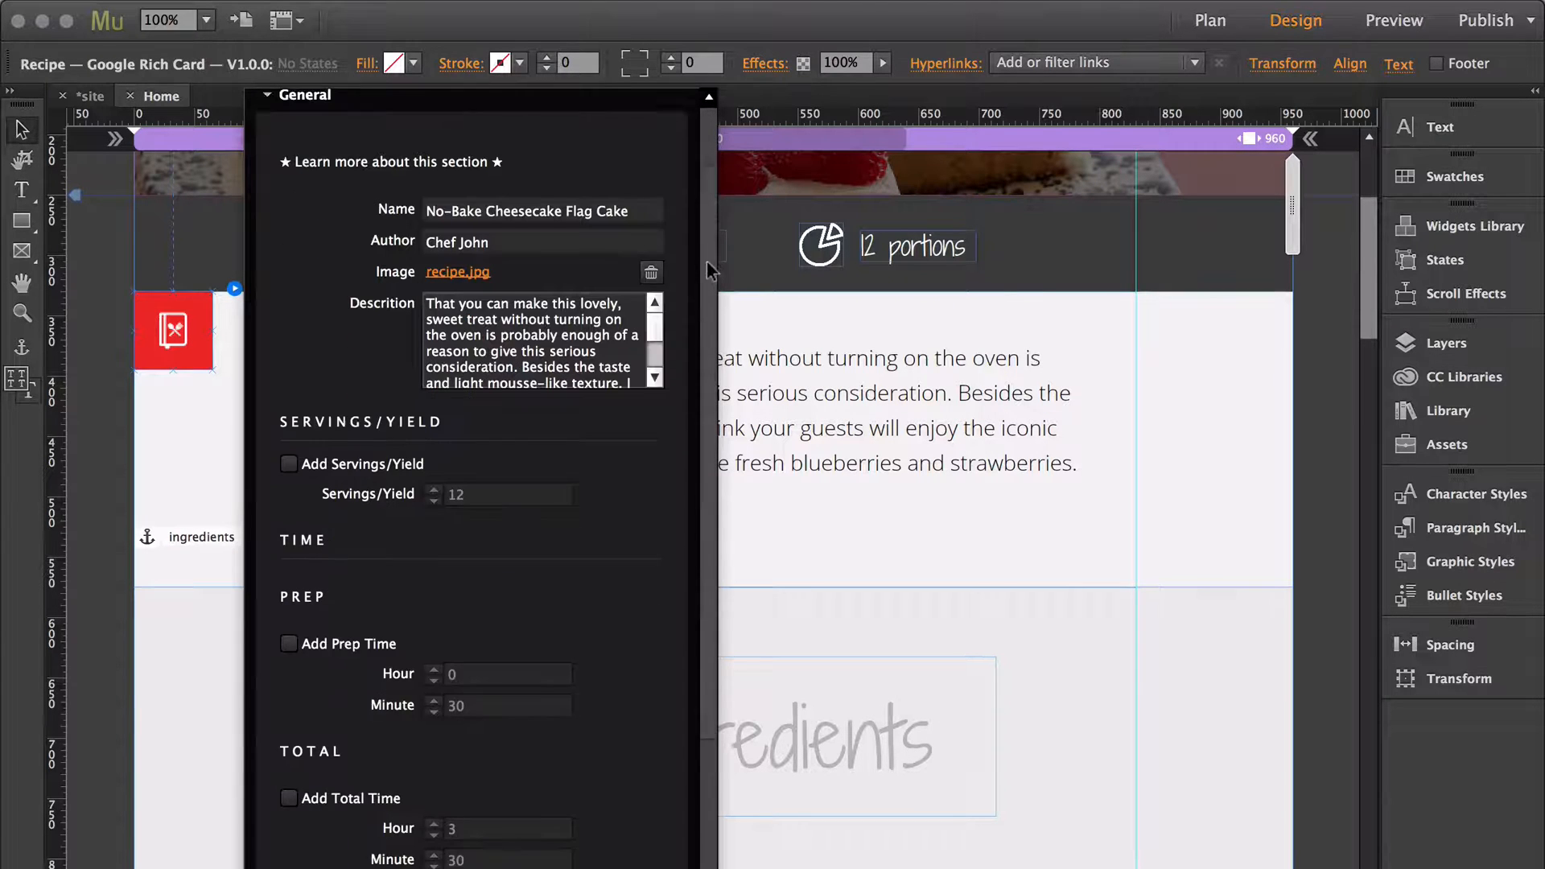
{"action": "scroll", "scroll_direction": "down", "scroll_amount": 3}
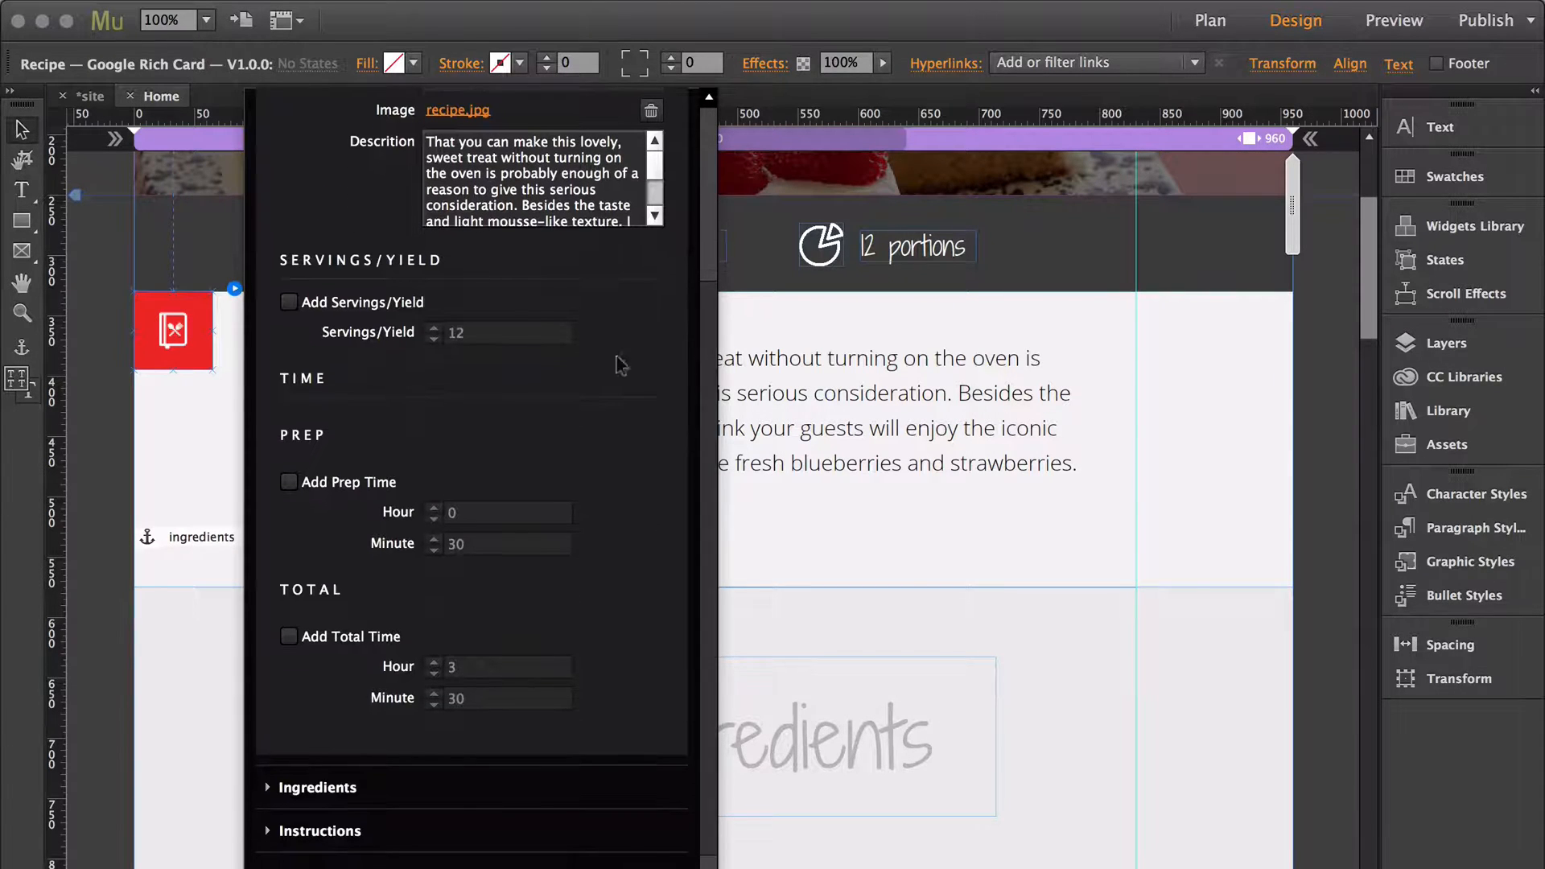
{"action": "left_click", "coordinate": [289, 303]}
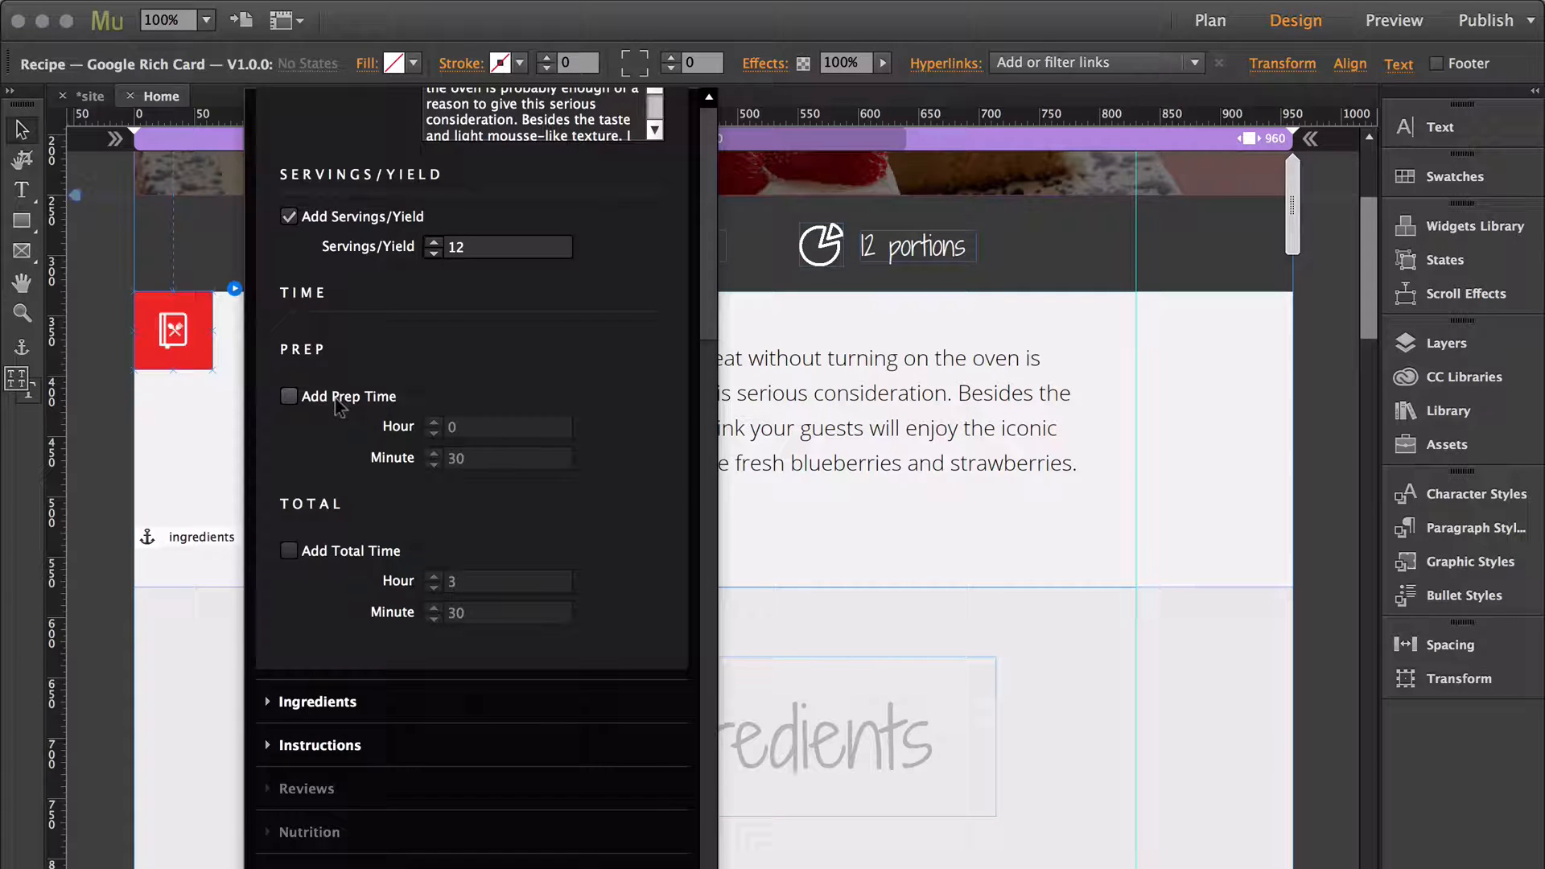
{"action": "left_click", "coordinate": [289, 396]}
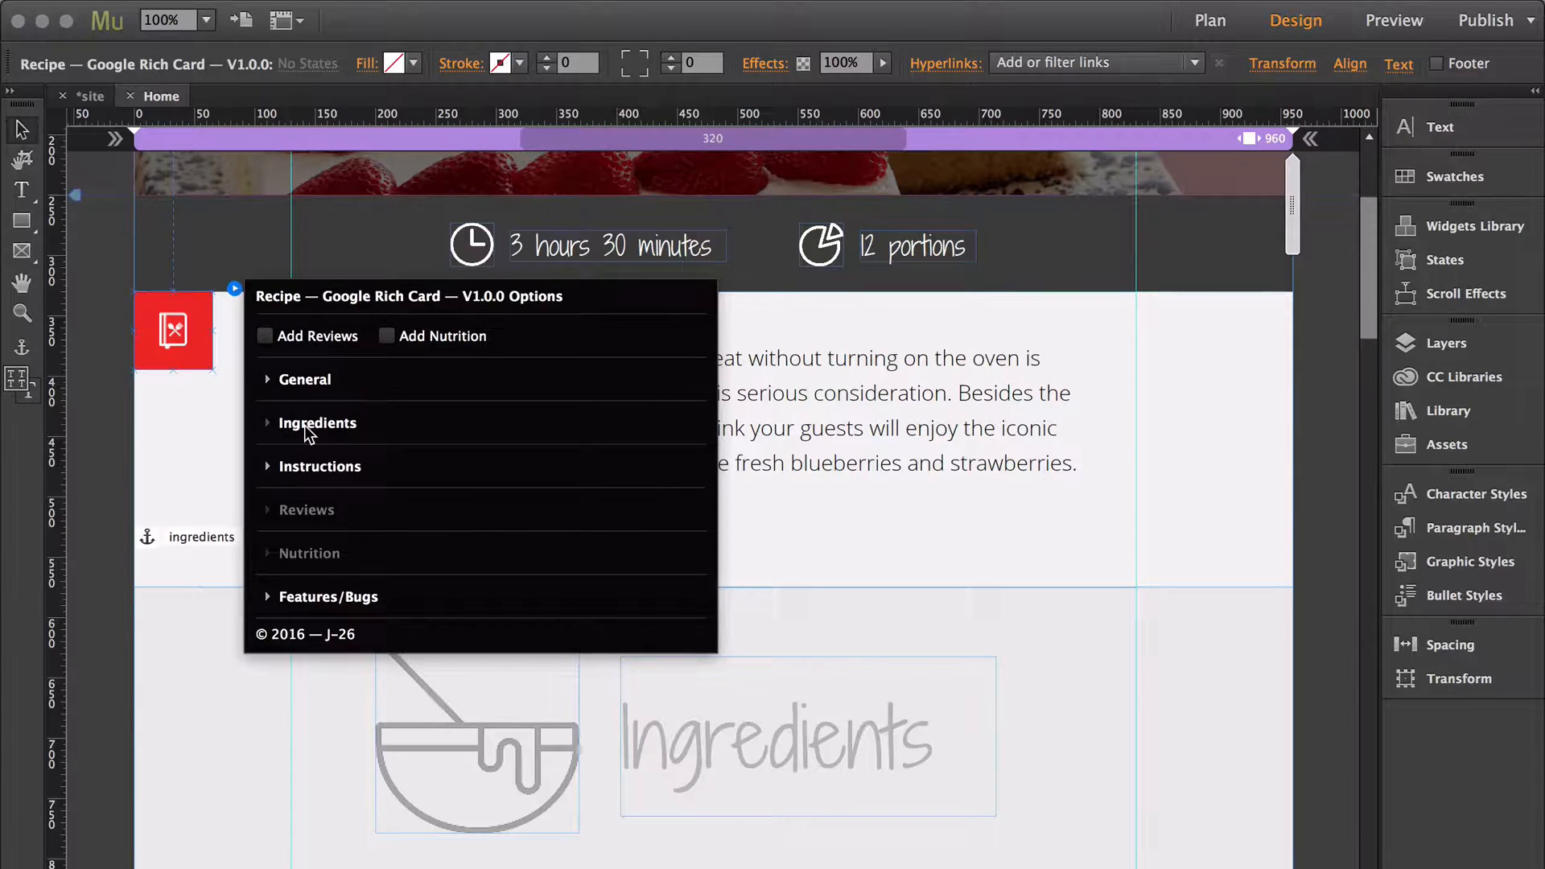
Enable the first ingredient, 1 1/2 cups finely crushed graham crackers, and scroll through the list
{"action": "left_click", "coordinate": [317, 423]}
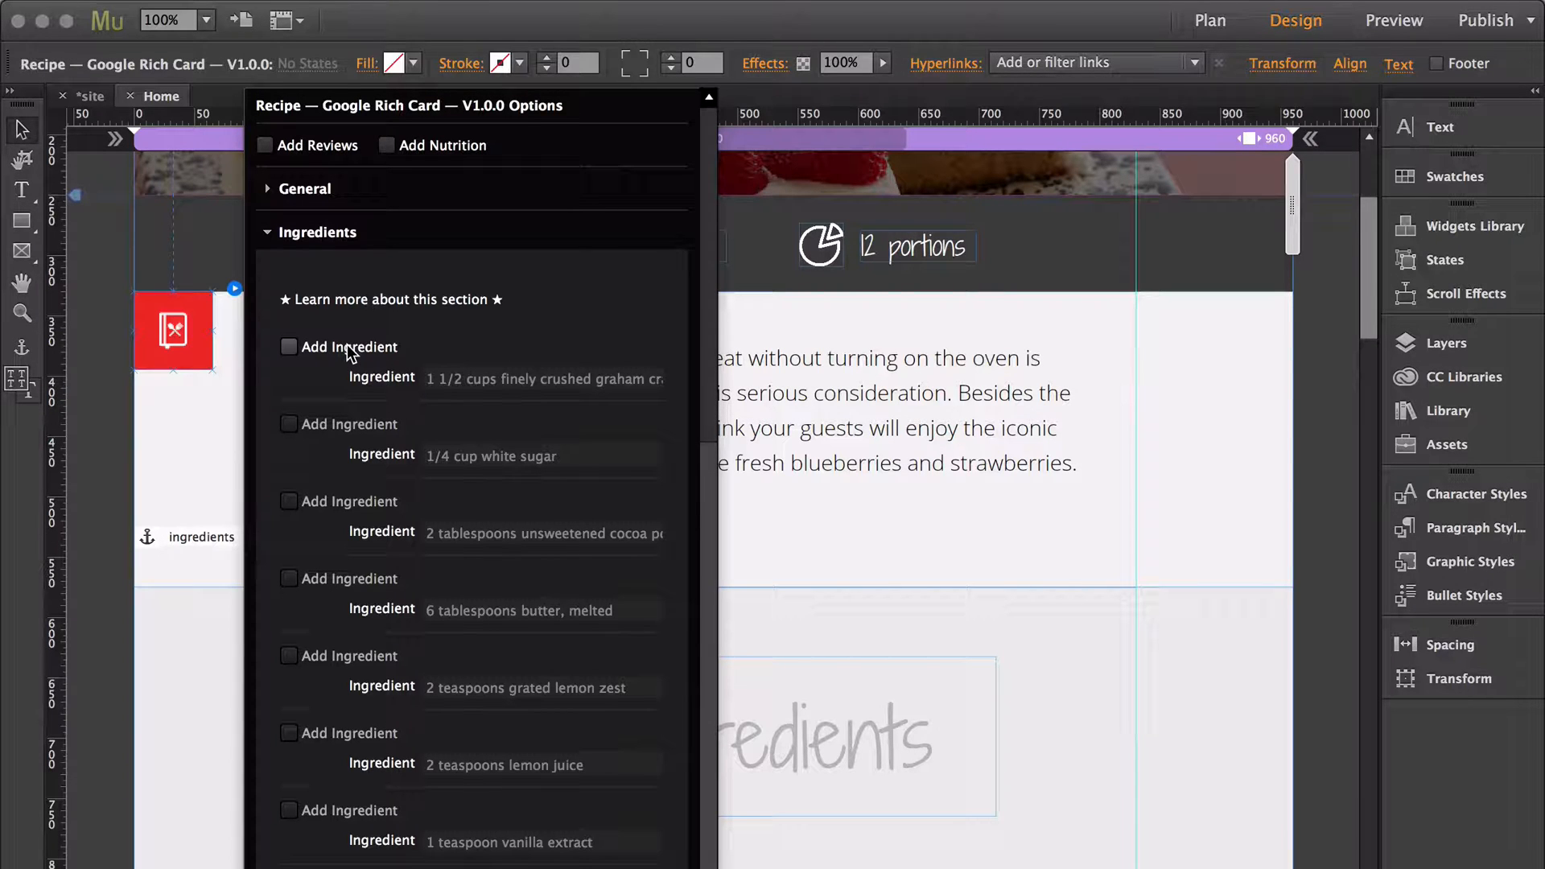
{"action": "left_click", "coordinate": [288, 346]}
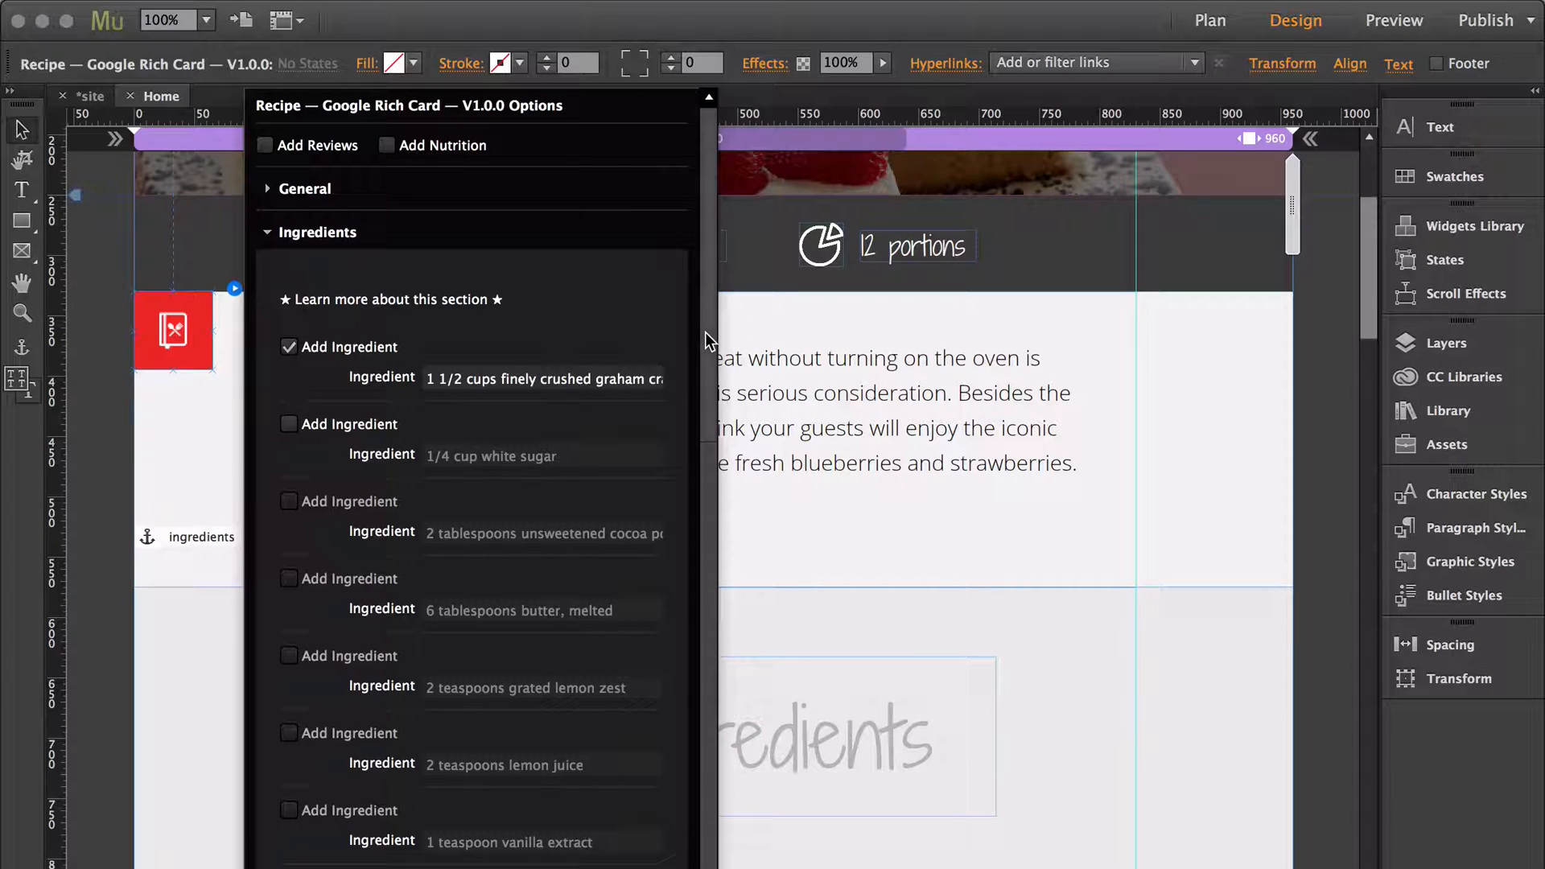
{"action": "scroll", "scroll_direction": "down", "scroll_amount": 3}
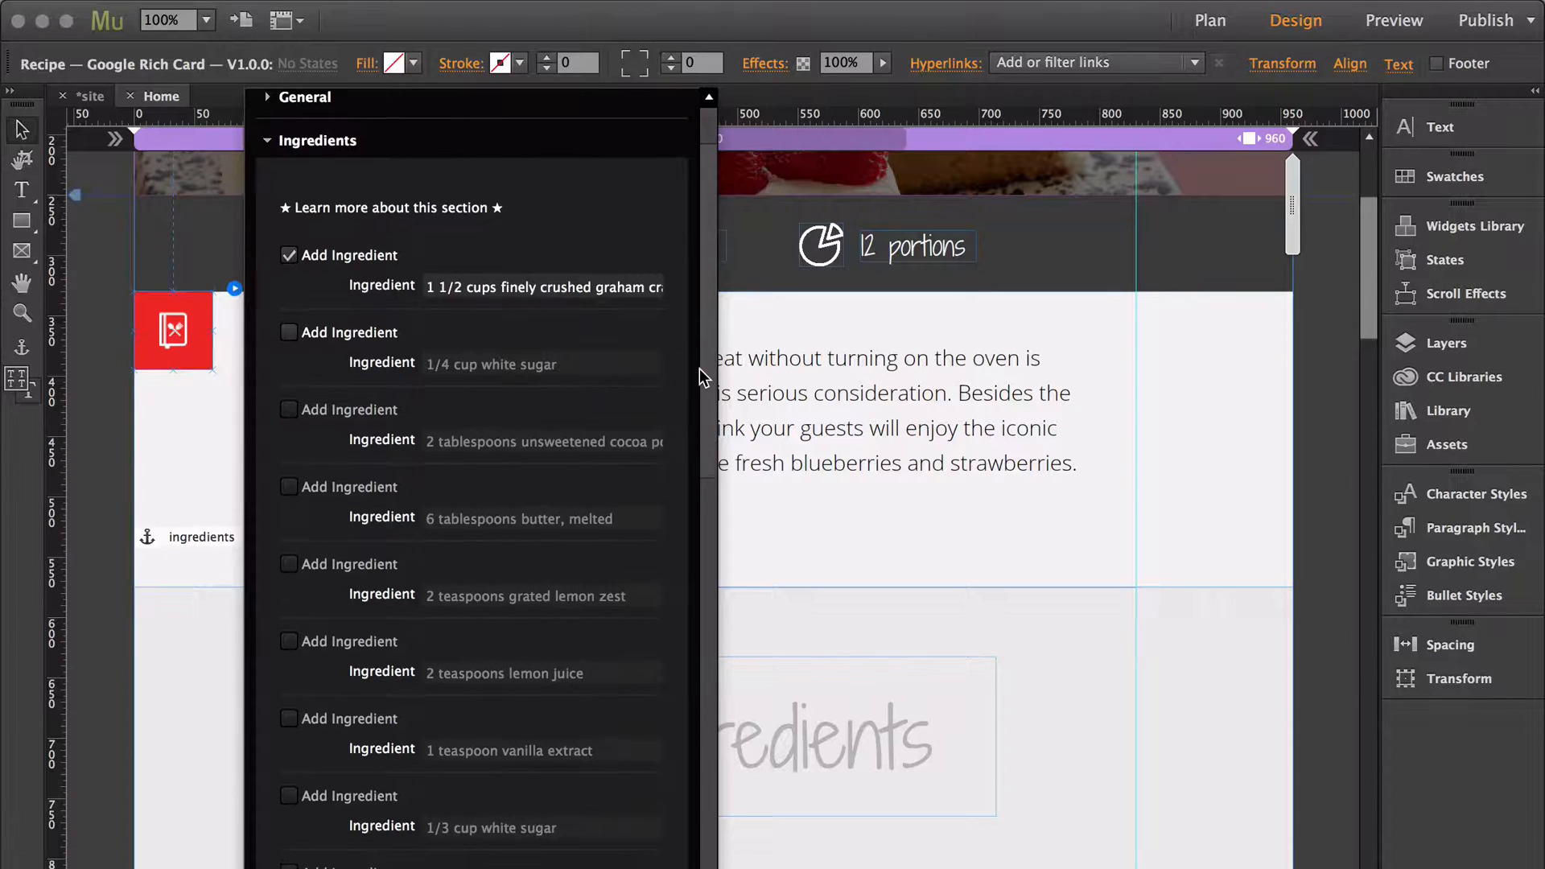
{"action": "scroll", "scroll_direction": "down", "scroll_amount": 3}
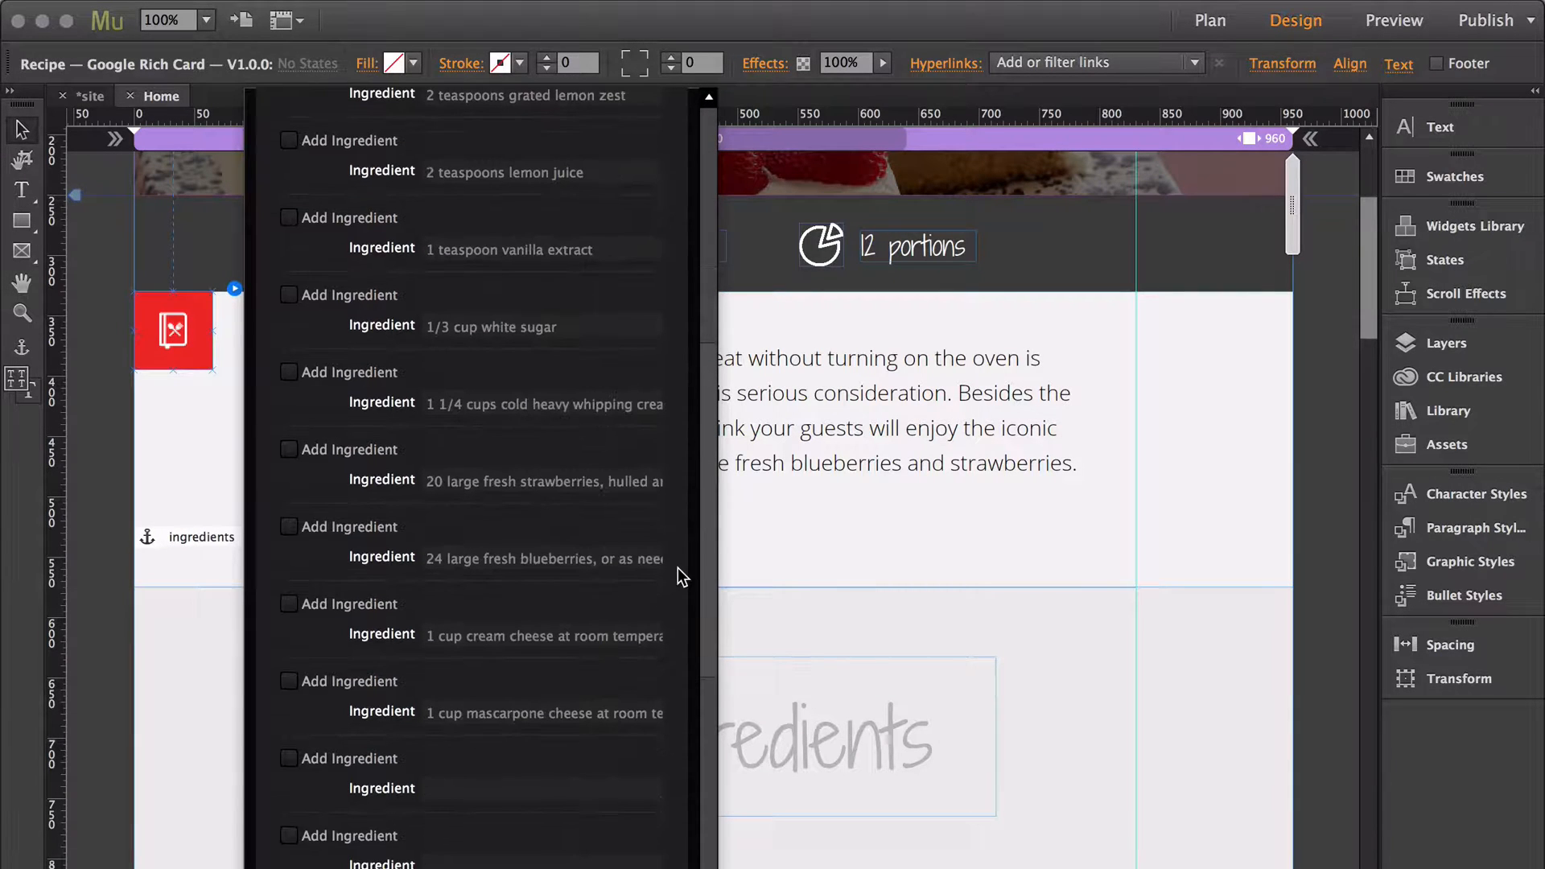
{"action": "scroll", "scroll_direction": "down", "scroll_amount": 3}
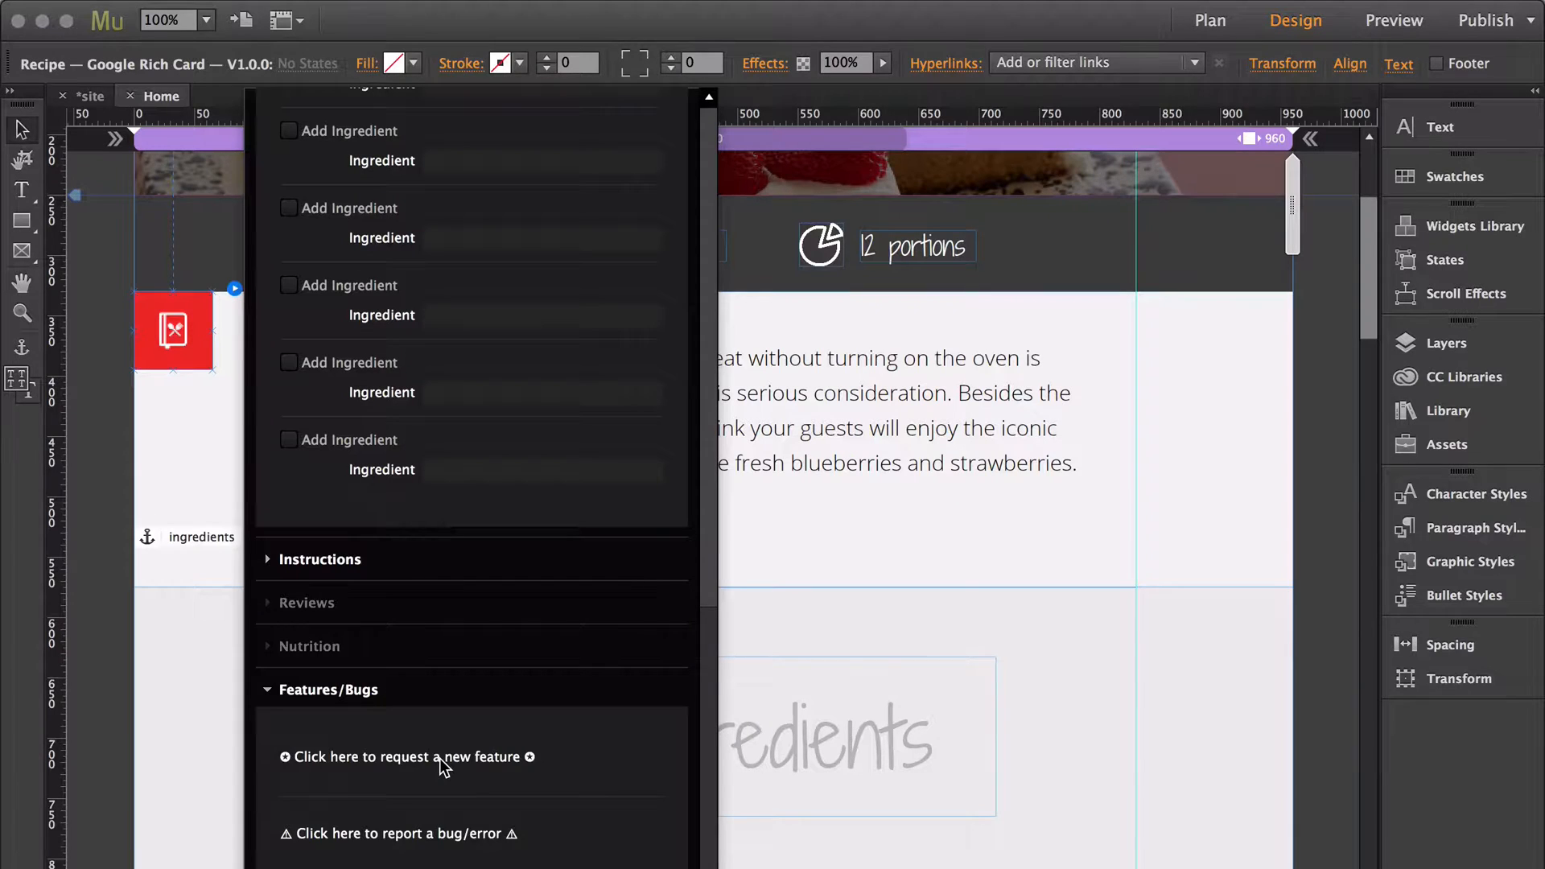
View the GitHub feature-request issue page for the Recipe repository, then close it
{"action": "left_click", "coordinate": [402, 757]}
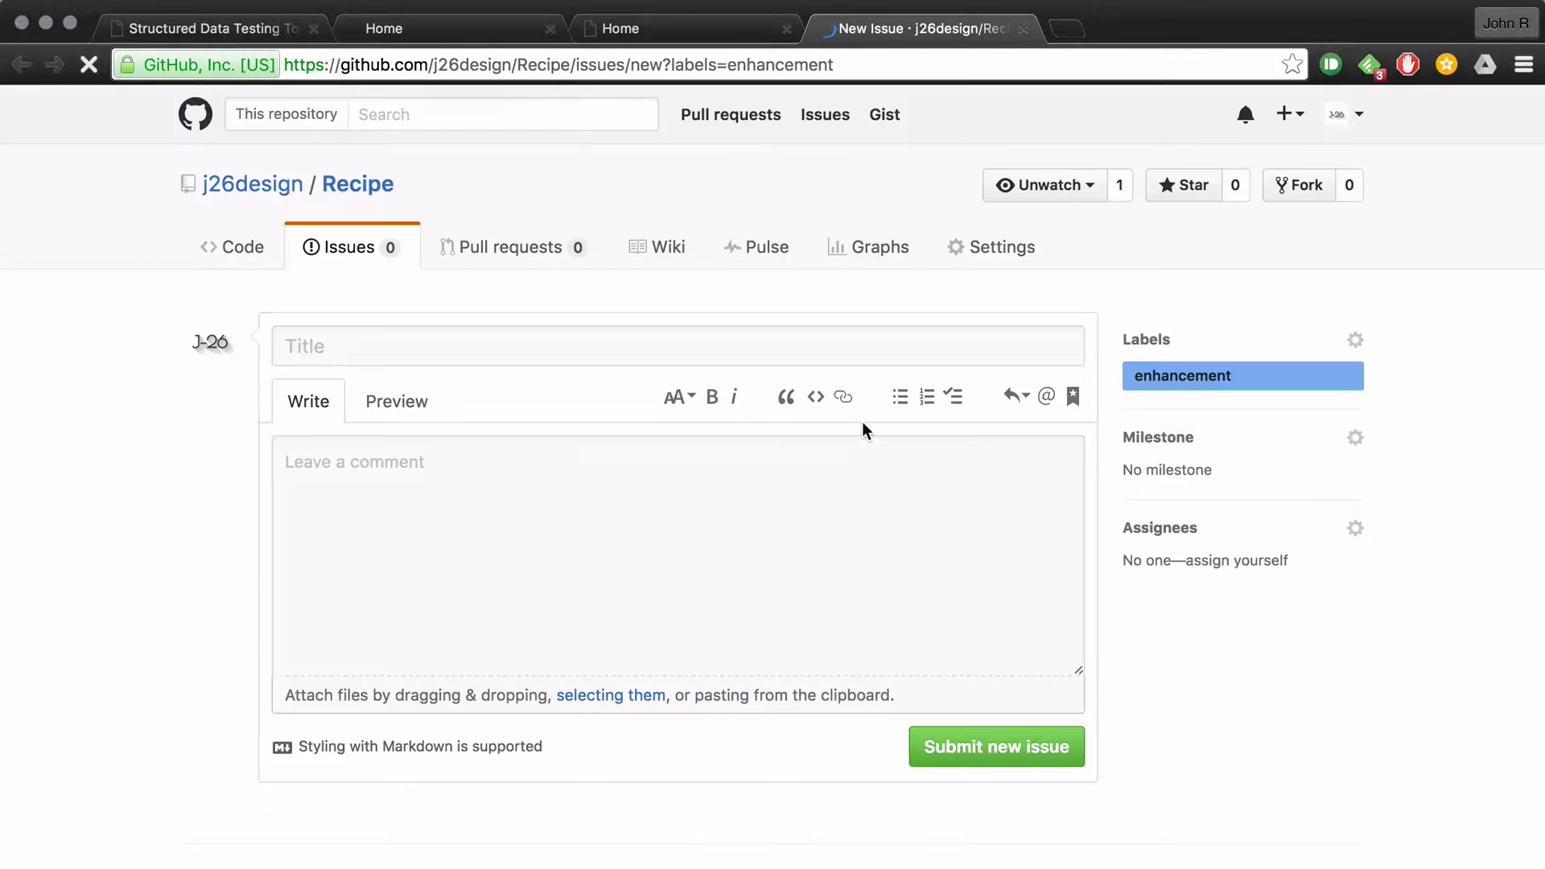
{"action": "left_click", "coordinate": [677, 346]}
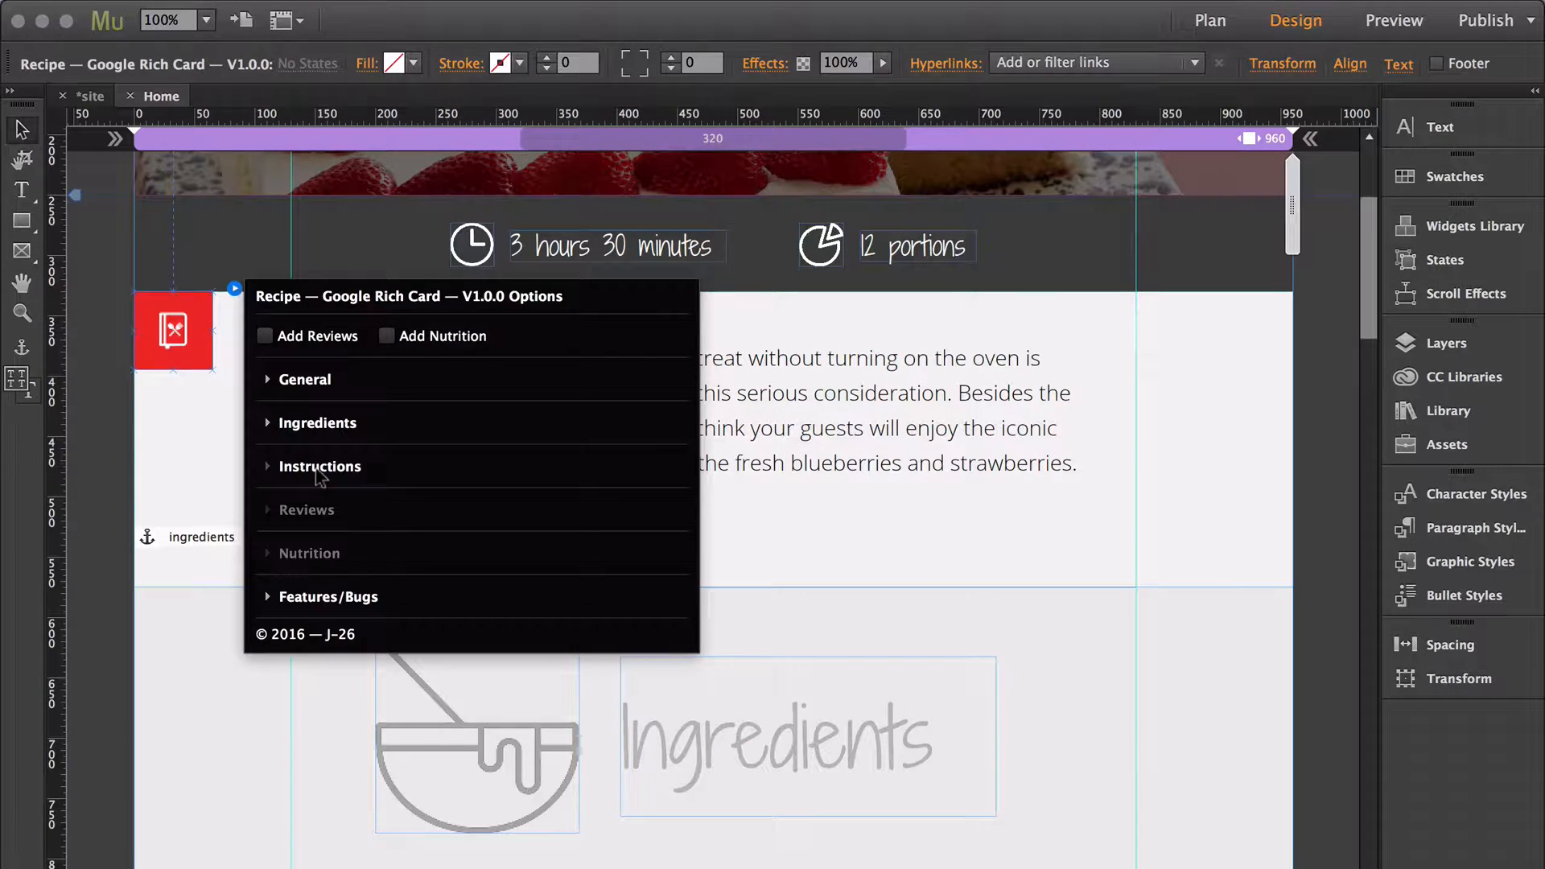
Review the instruction steps and enable Step 1, combining crumbs, sugar, cocoa and butter
{"action": "left_click", "coordinate": [319, 466]}
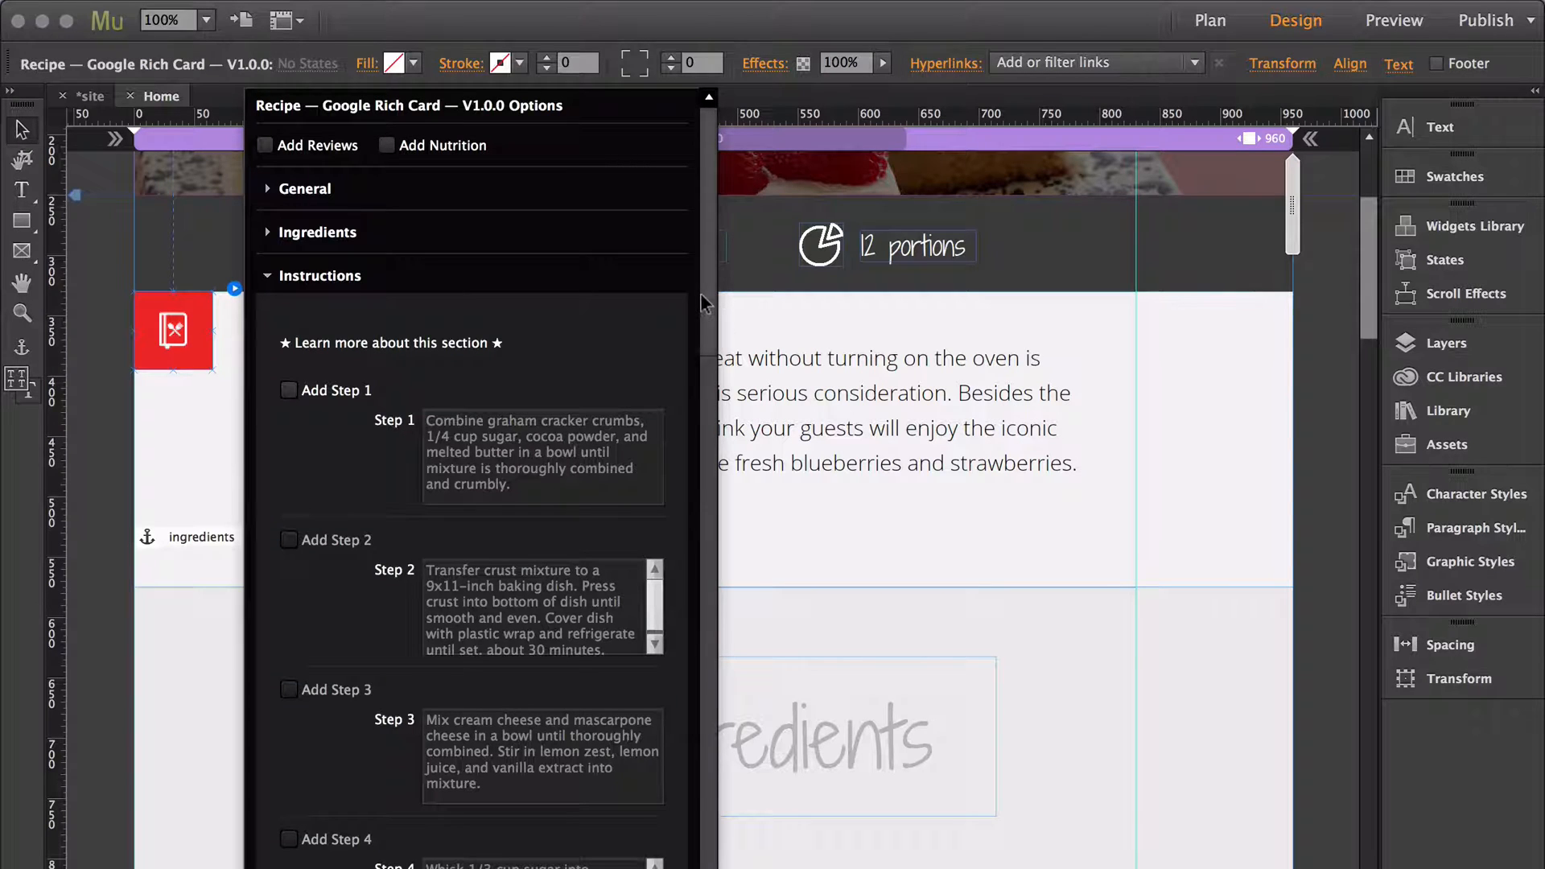
{"action": "scroll", "scroll_direction": "down", "scroll_amount": 3}
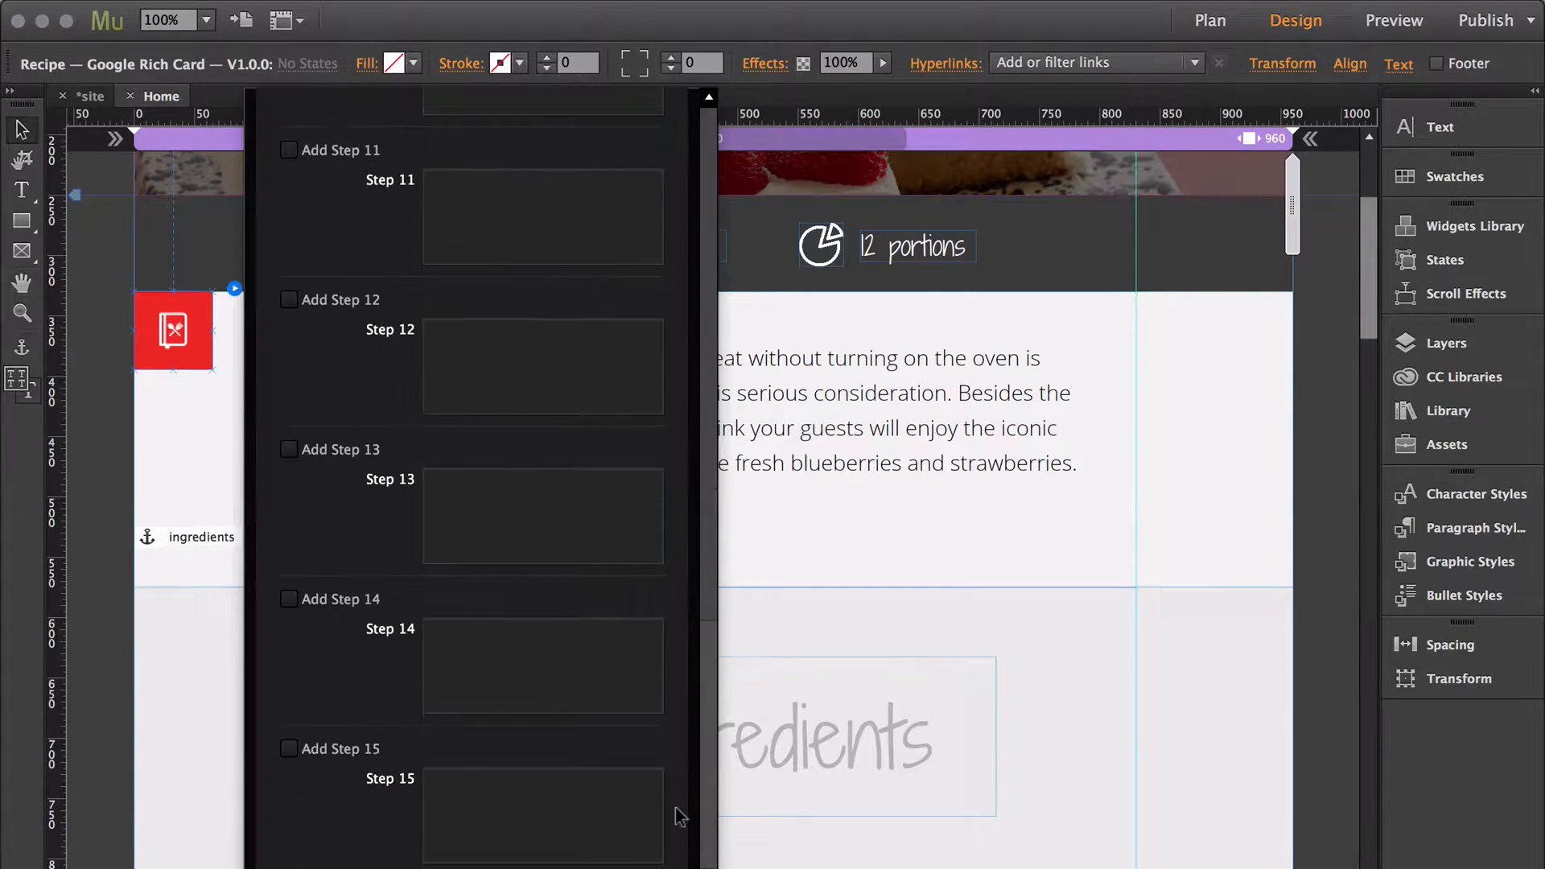
{"action": "scroll", "scroll_direction": "down", "scroll_amount": 3}
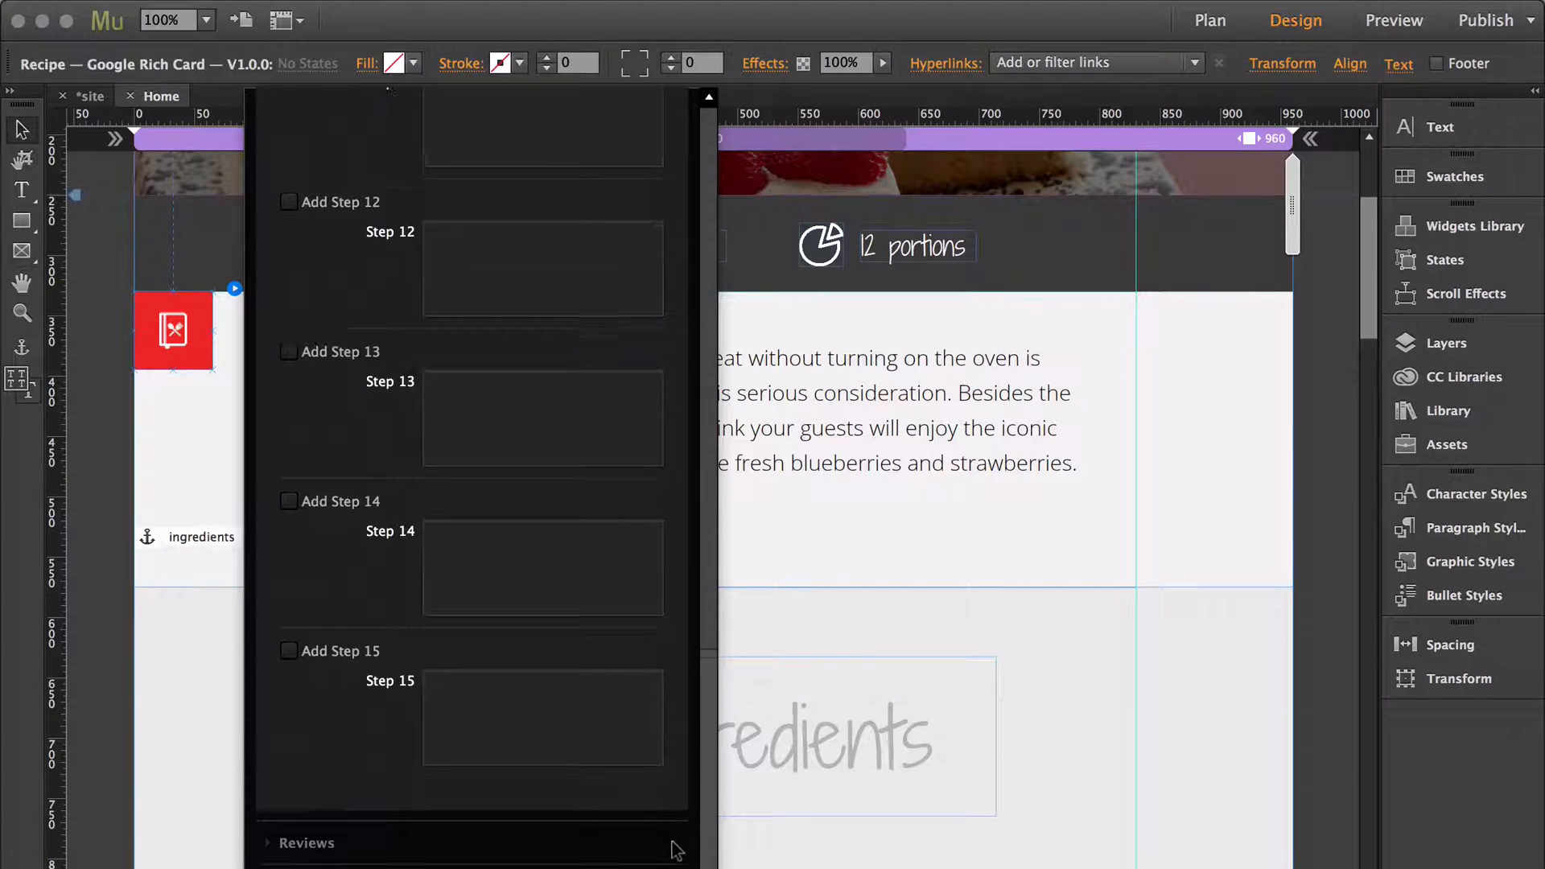
{"action": "scroll", "scroll_direction": "down", "scroll_amount": 3}
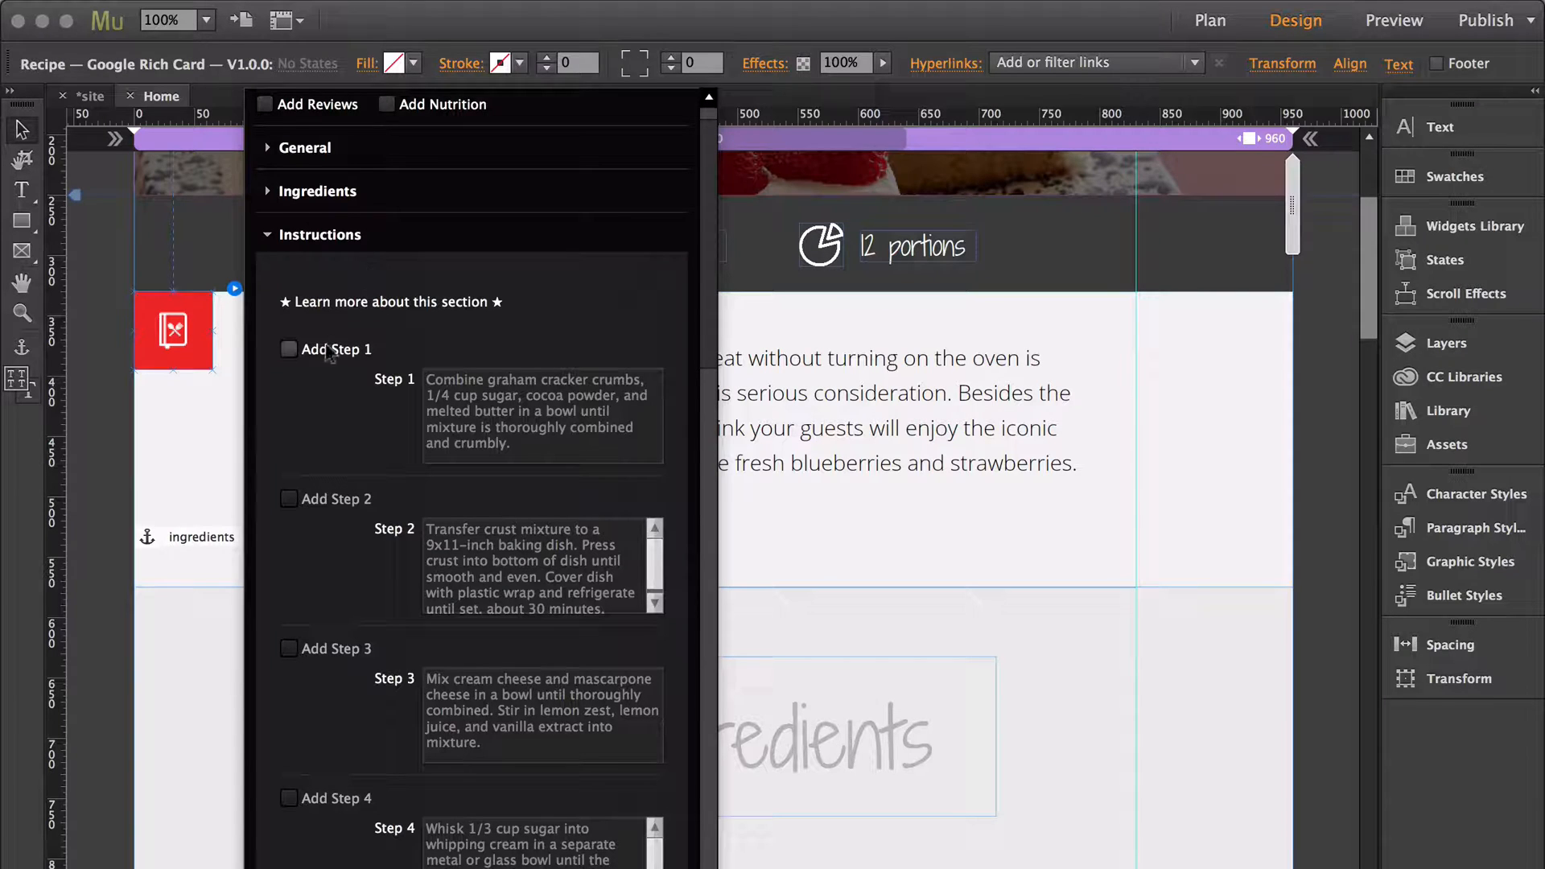
{"action": "left_click", "coordinate": [289, 348]}
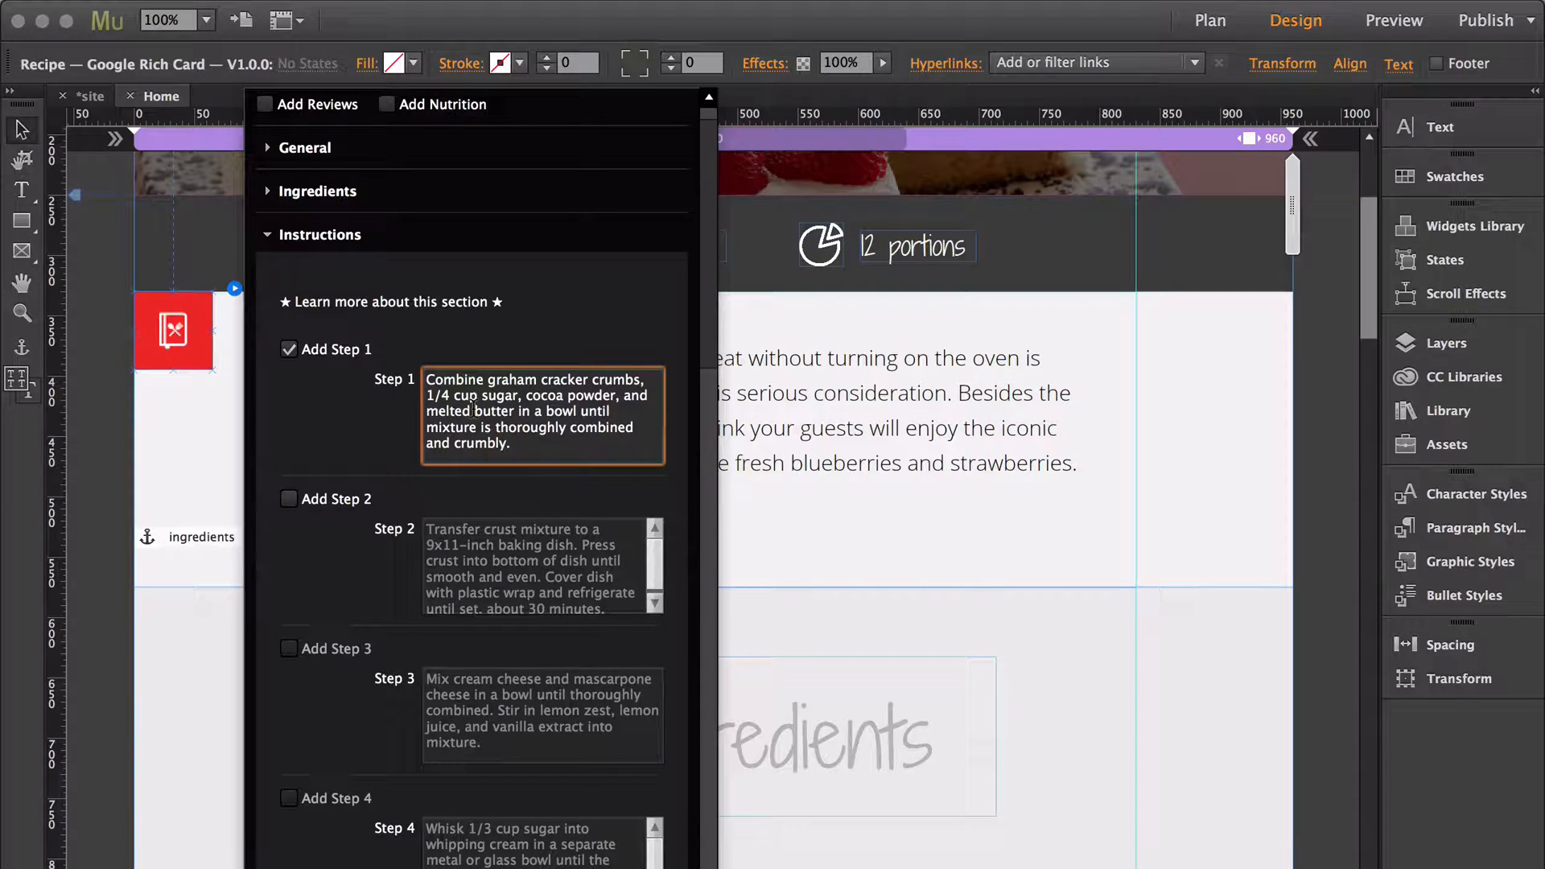
{"action": "left_click", "coordinate": [289, 499]}
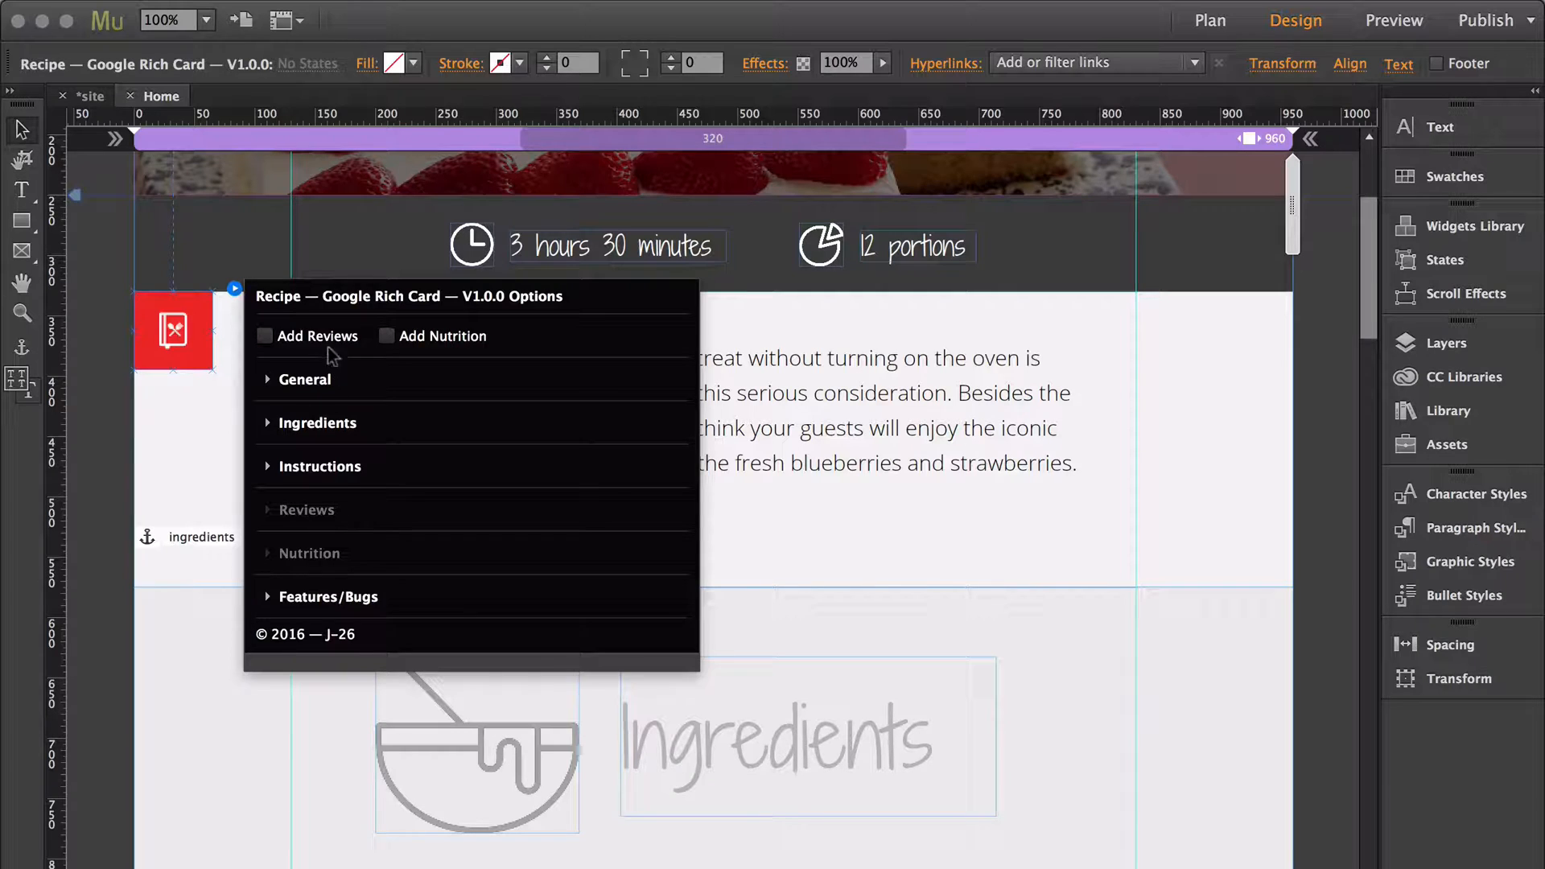
Enable reviews and check the 4.50 average from 39 ratings on a 1–5 scale
{"action": "left_click", "coordinate": [265, 337]}
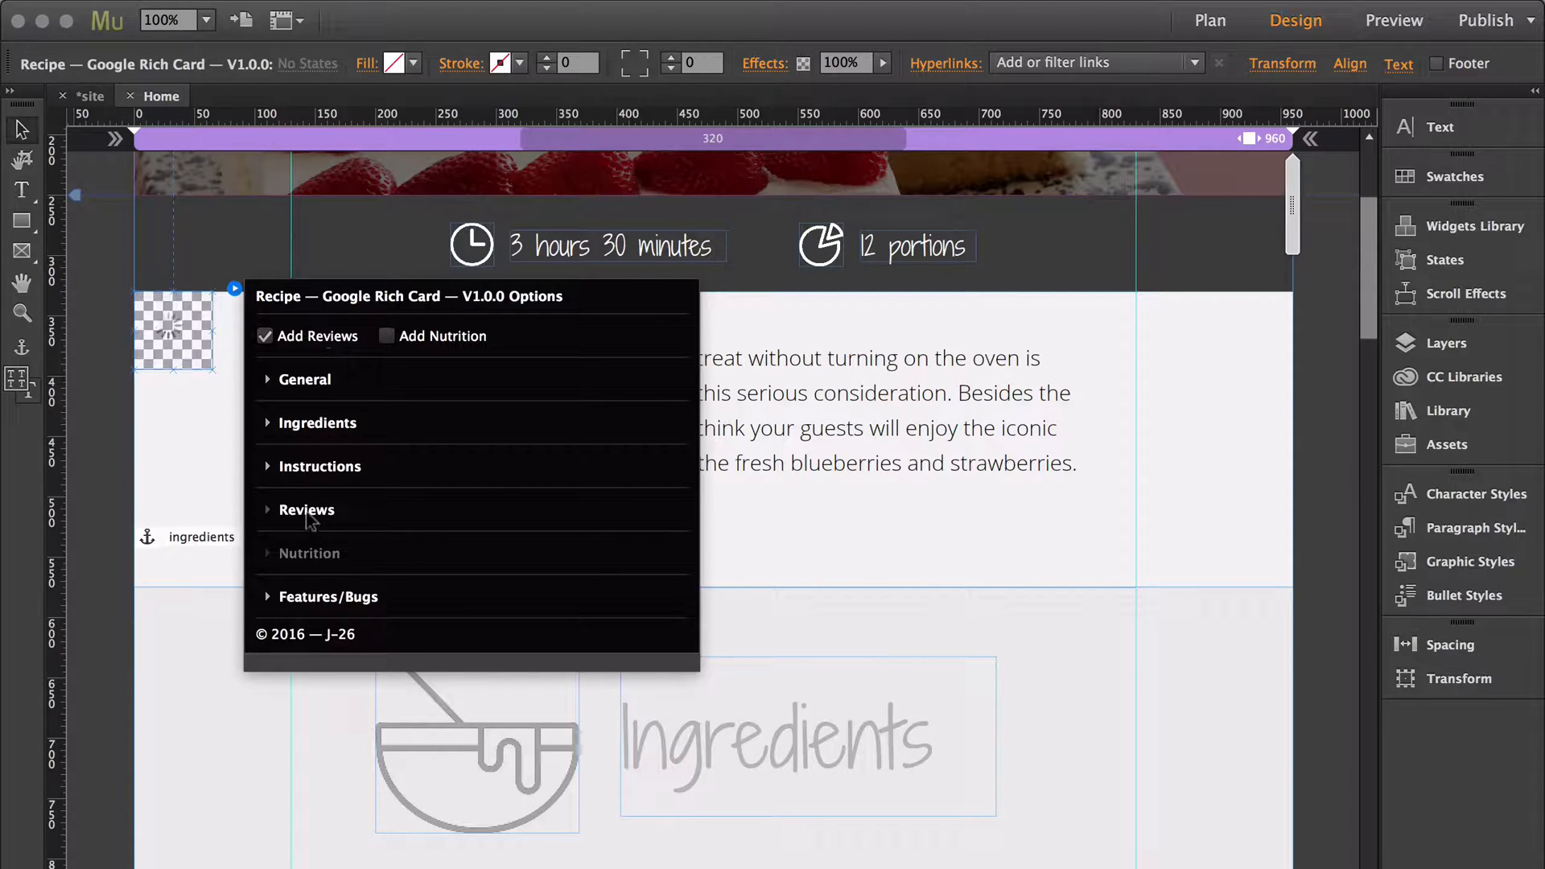
{"action": "left_click", "coordinate": [306, 509]}
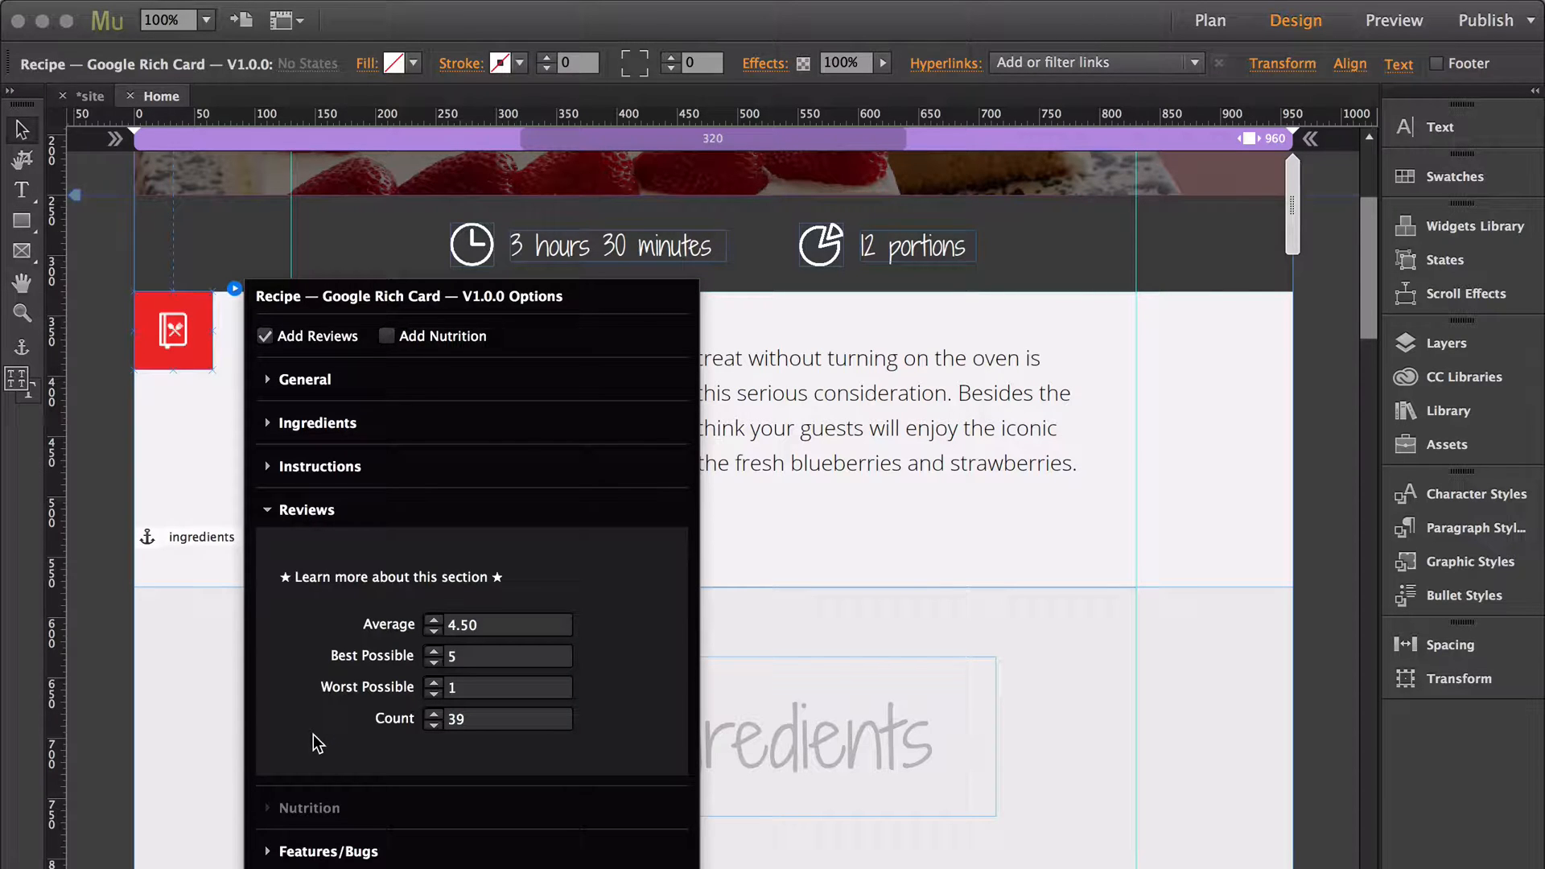
{"action": "left_click", "coordinate": [306, 509]}
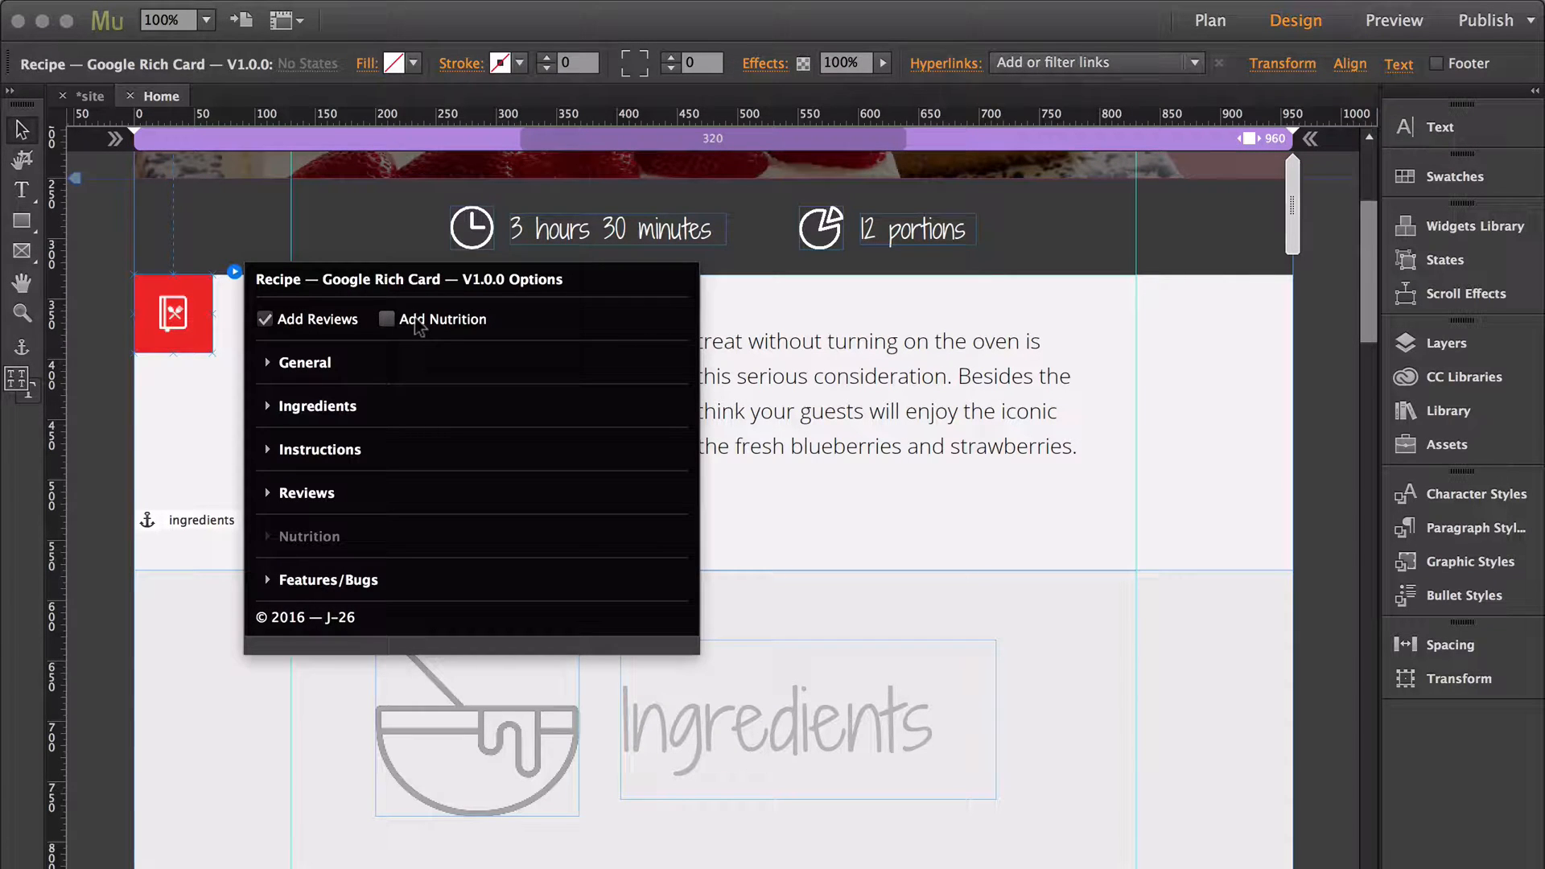
{"action": "left_click", "coordinate": [387, 319]}
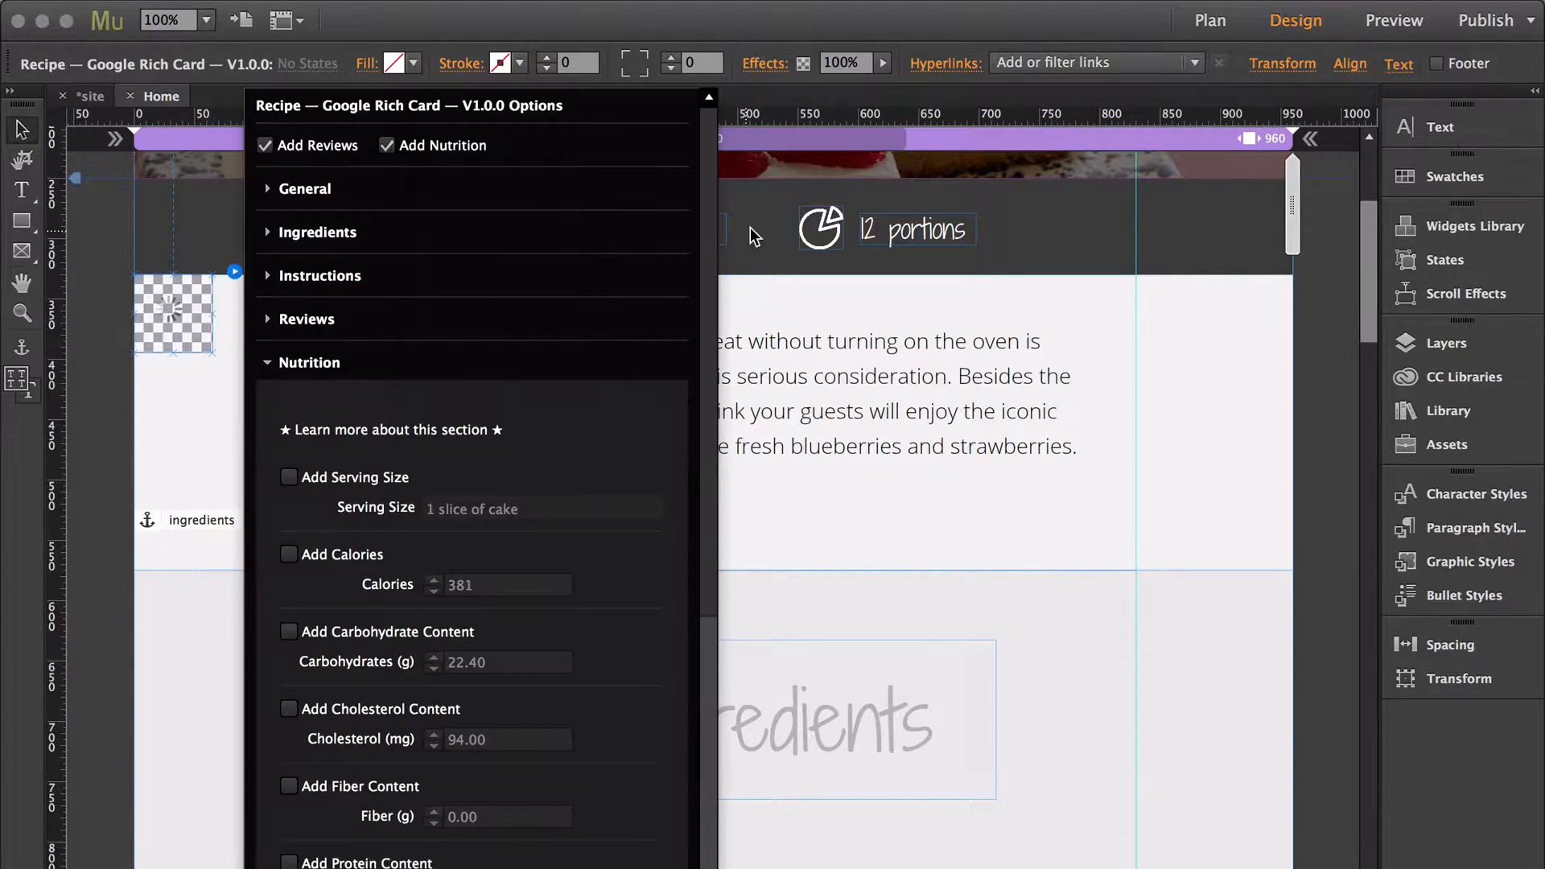
{"action": "scroll", "scroll_direction": "down", "scroll_amount": 3}
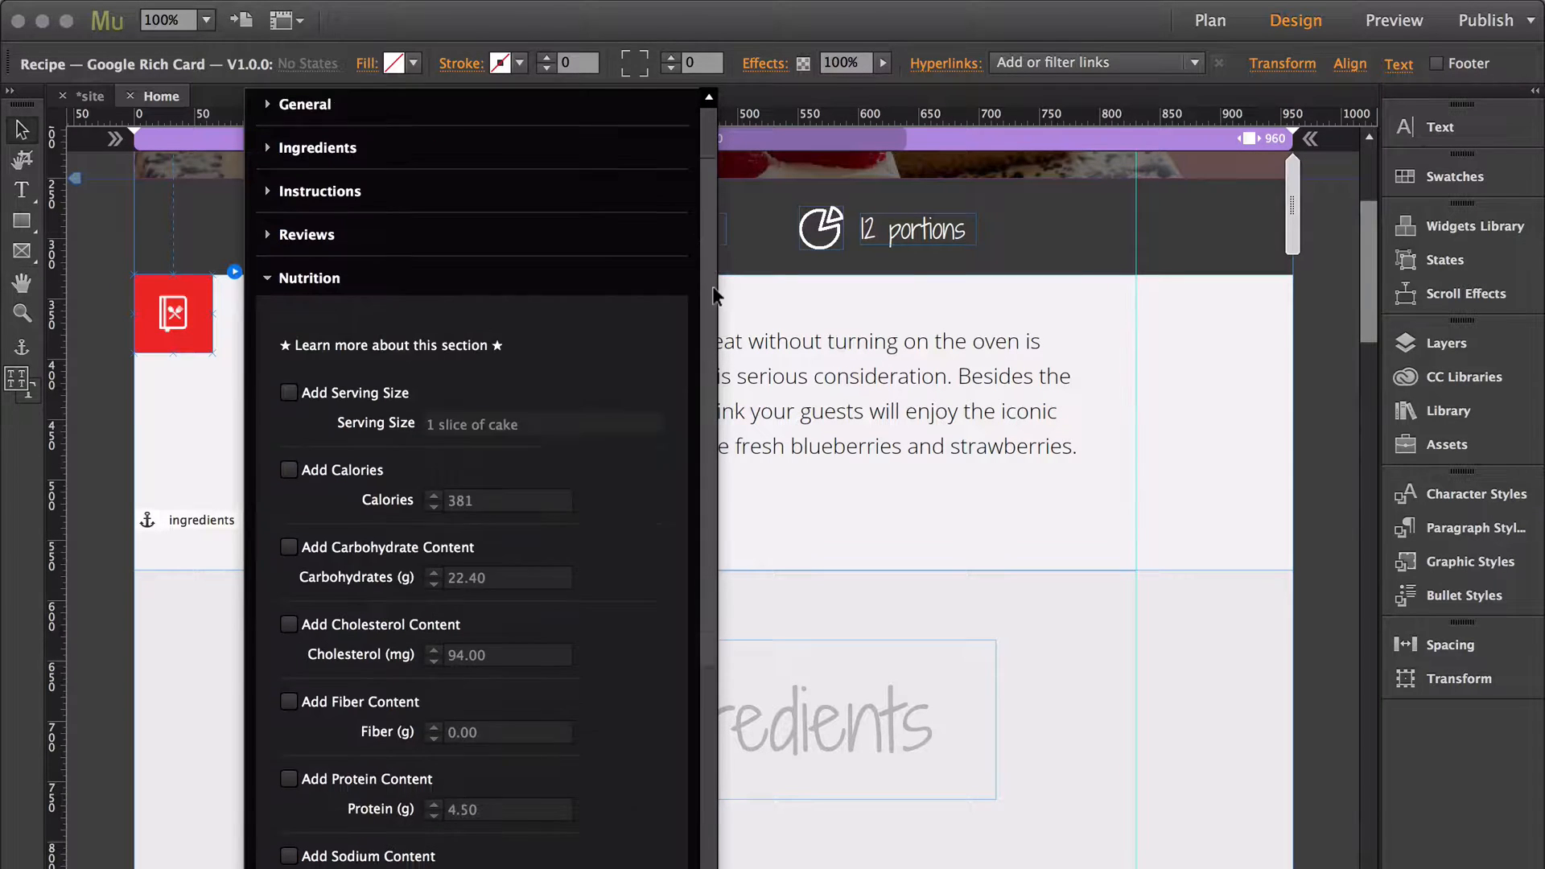
{"action": "scroll", "scroll_direction": "down", "scroll_amount": 3}
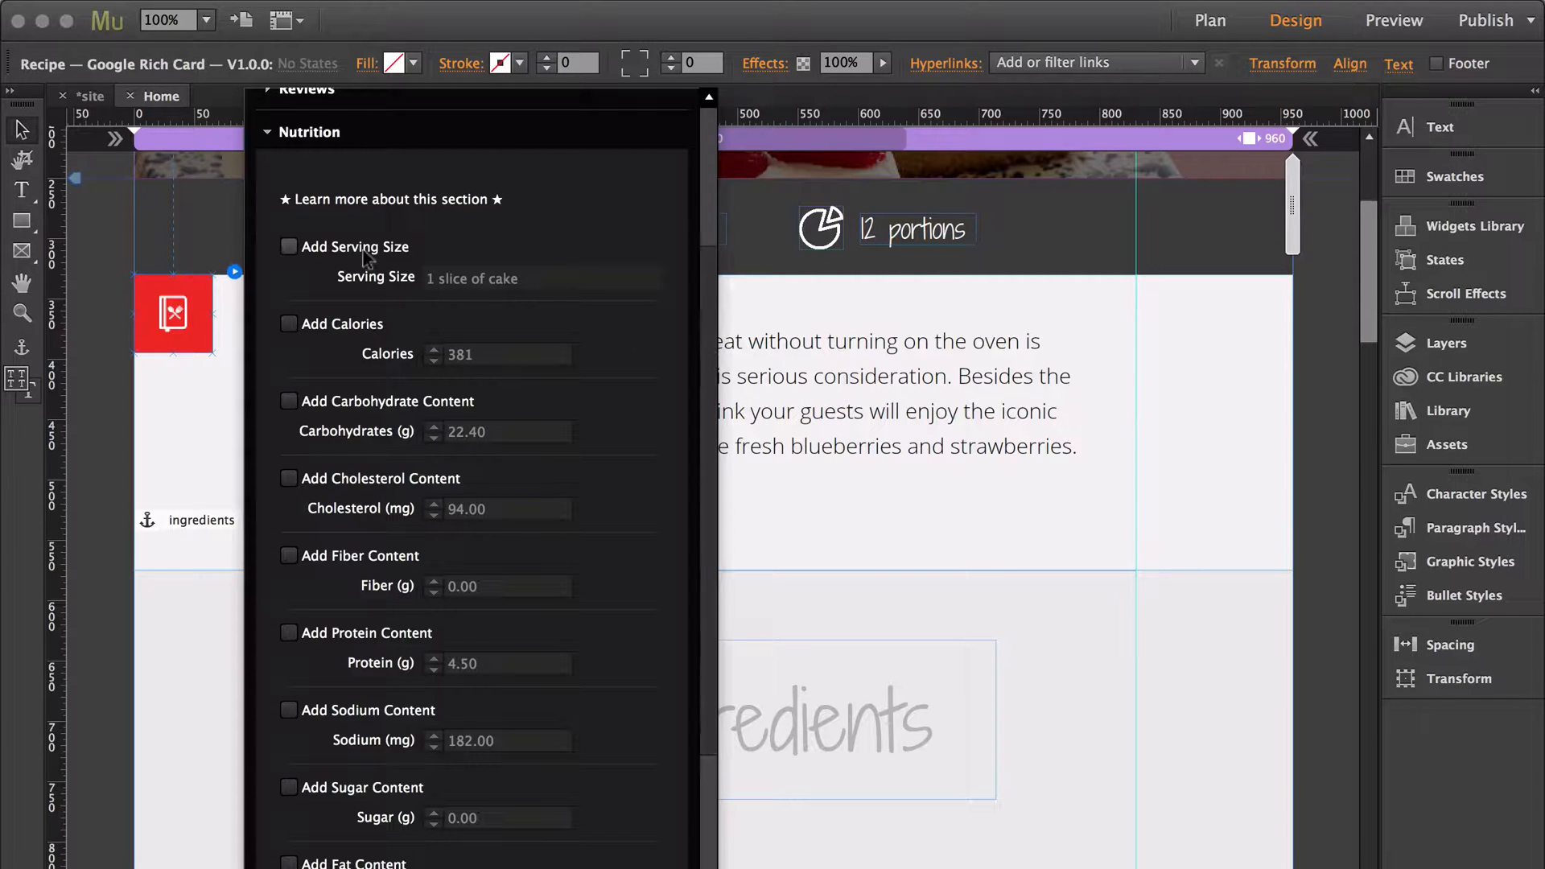
{"action": "left_click", "coordinate": [289, 246]}
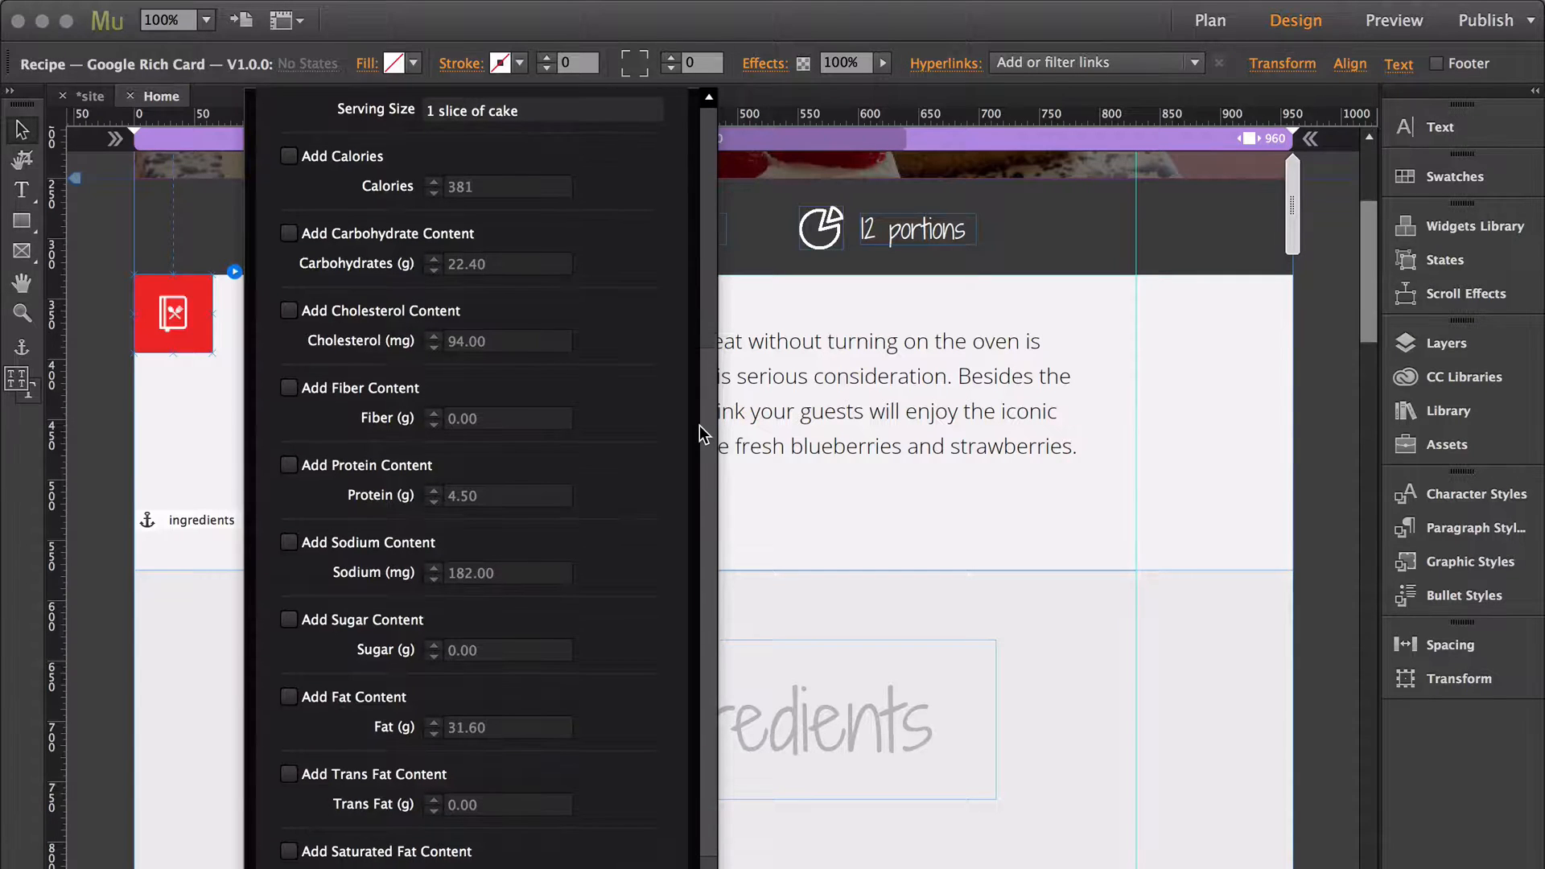
{"action": "scroll", "scroll_direction": "down", "scroll_amount": 3}
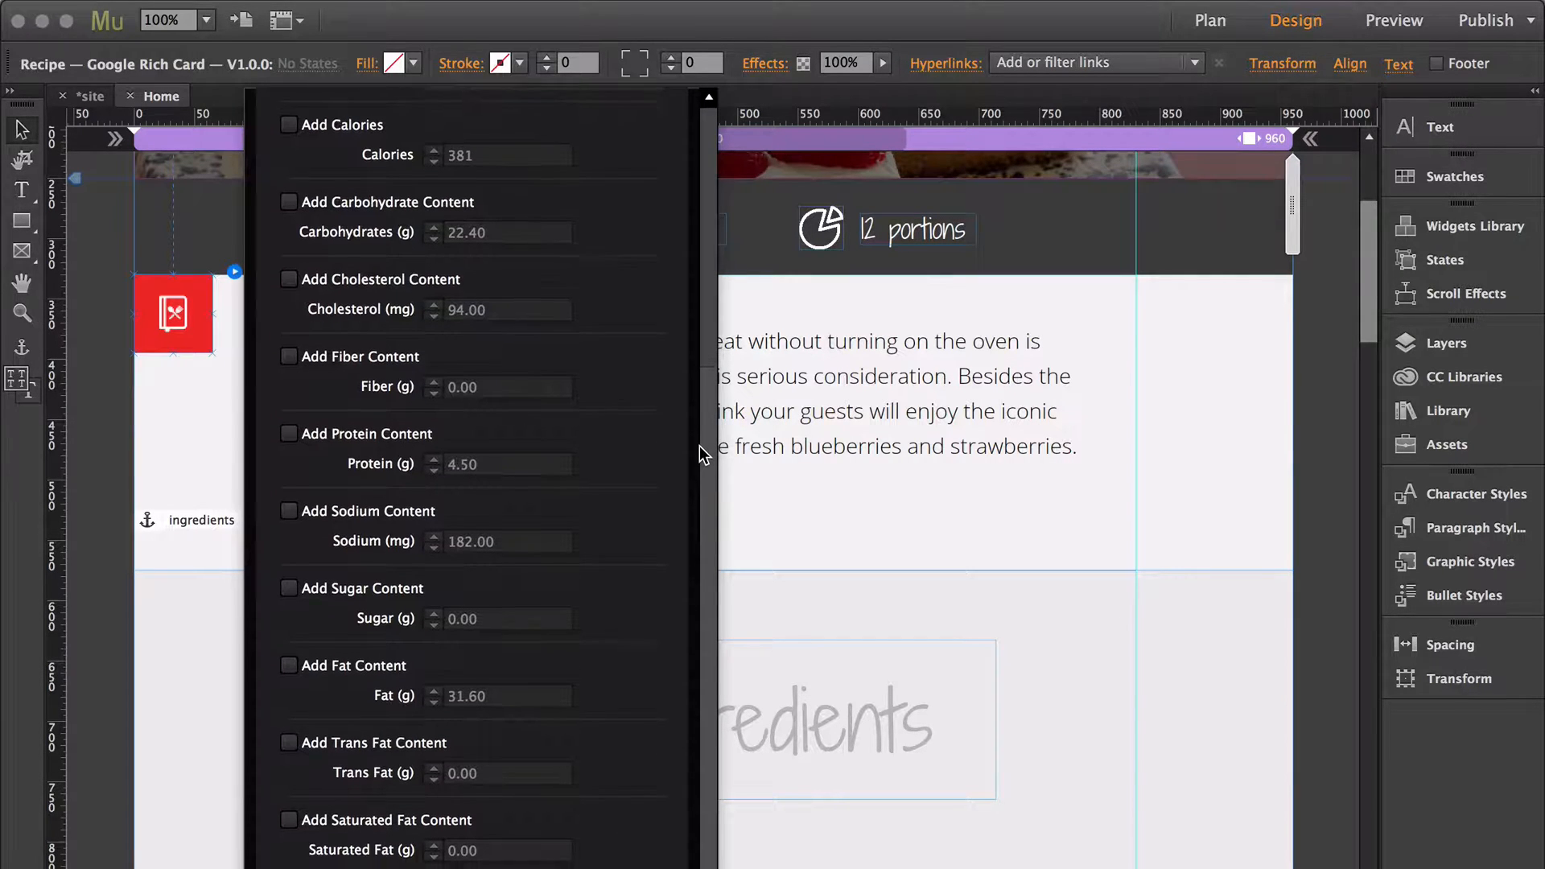
{"action": "scroll", "scroll_direction": "down", "scroll_amount": 3}
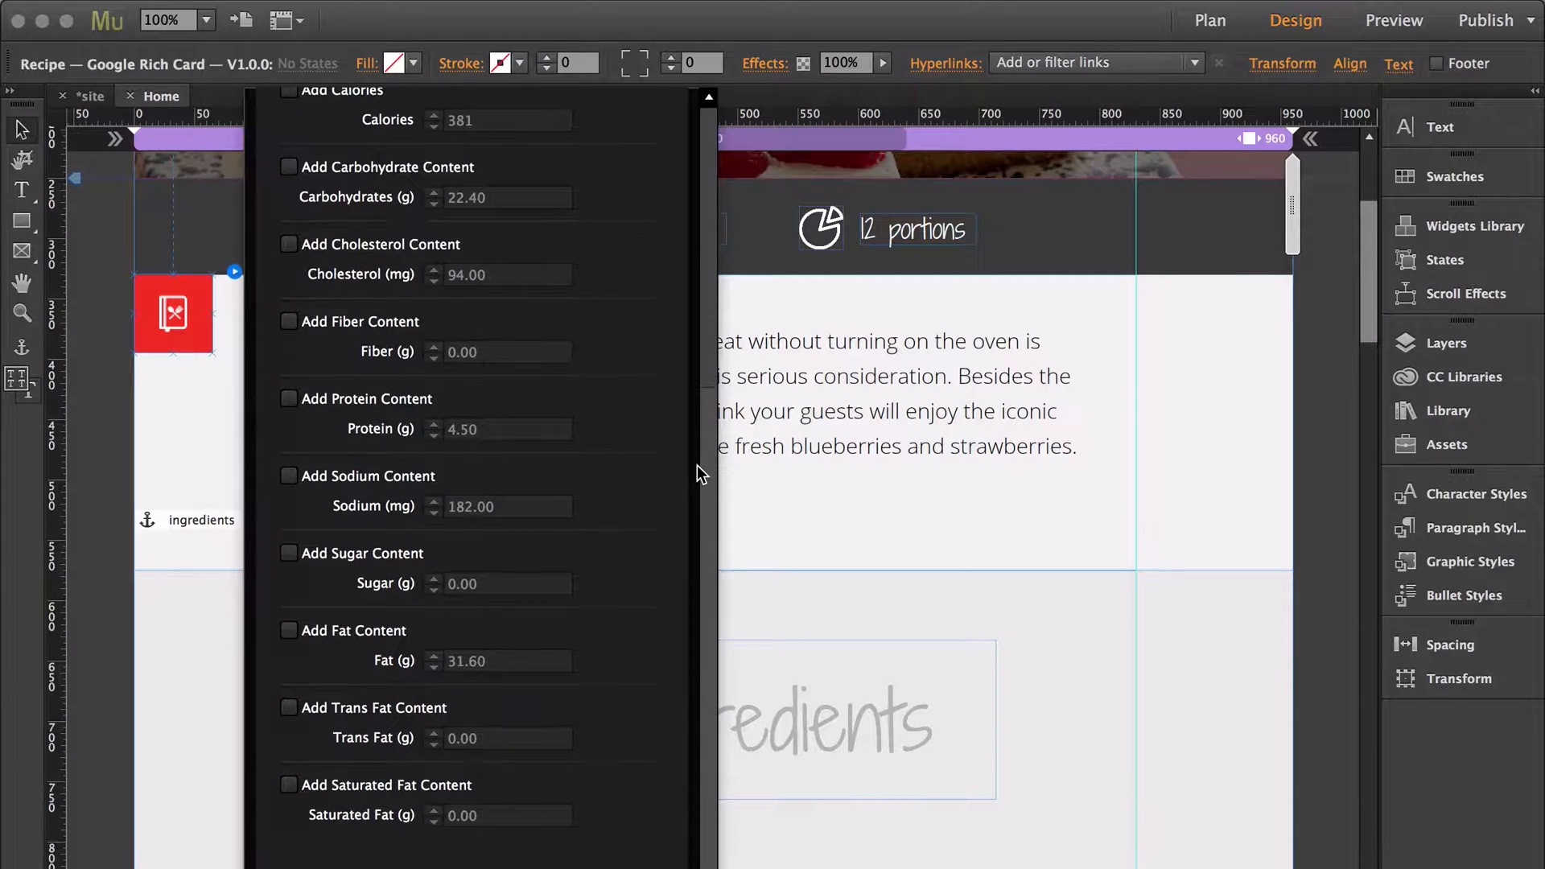
{"action": "scroll", "scroll_direction": "down", "scroll_amount": 3}
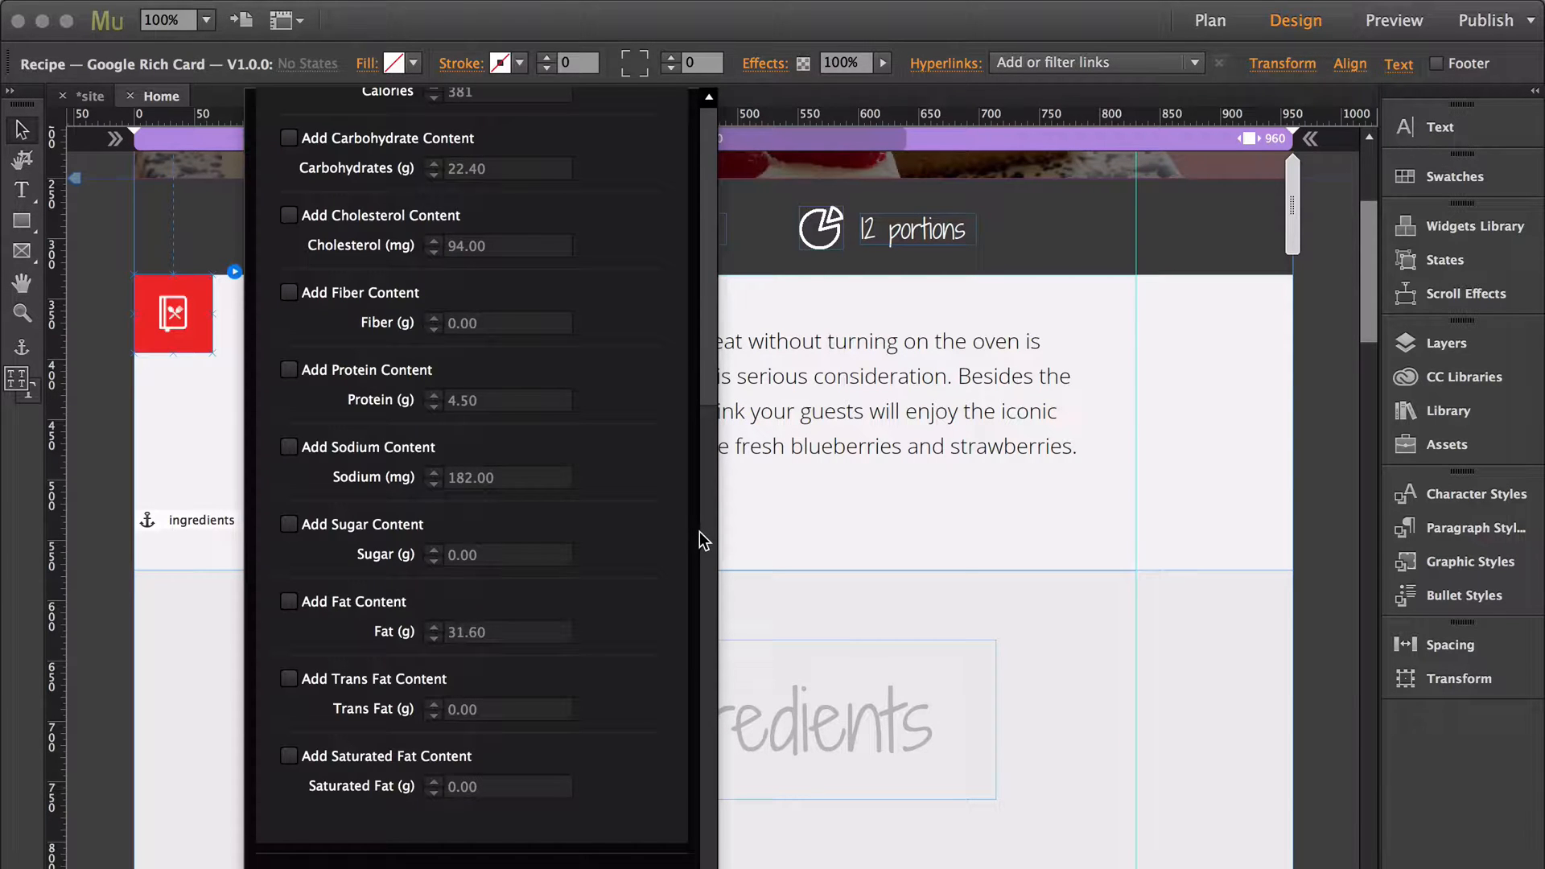
{"action": "mouse_move", "coordinate": [355, 857]}
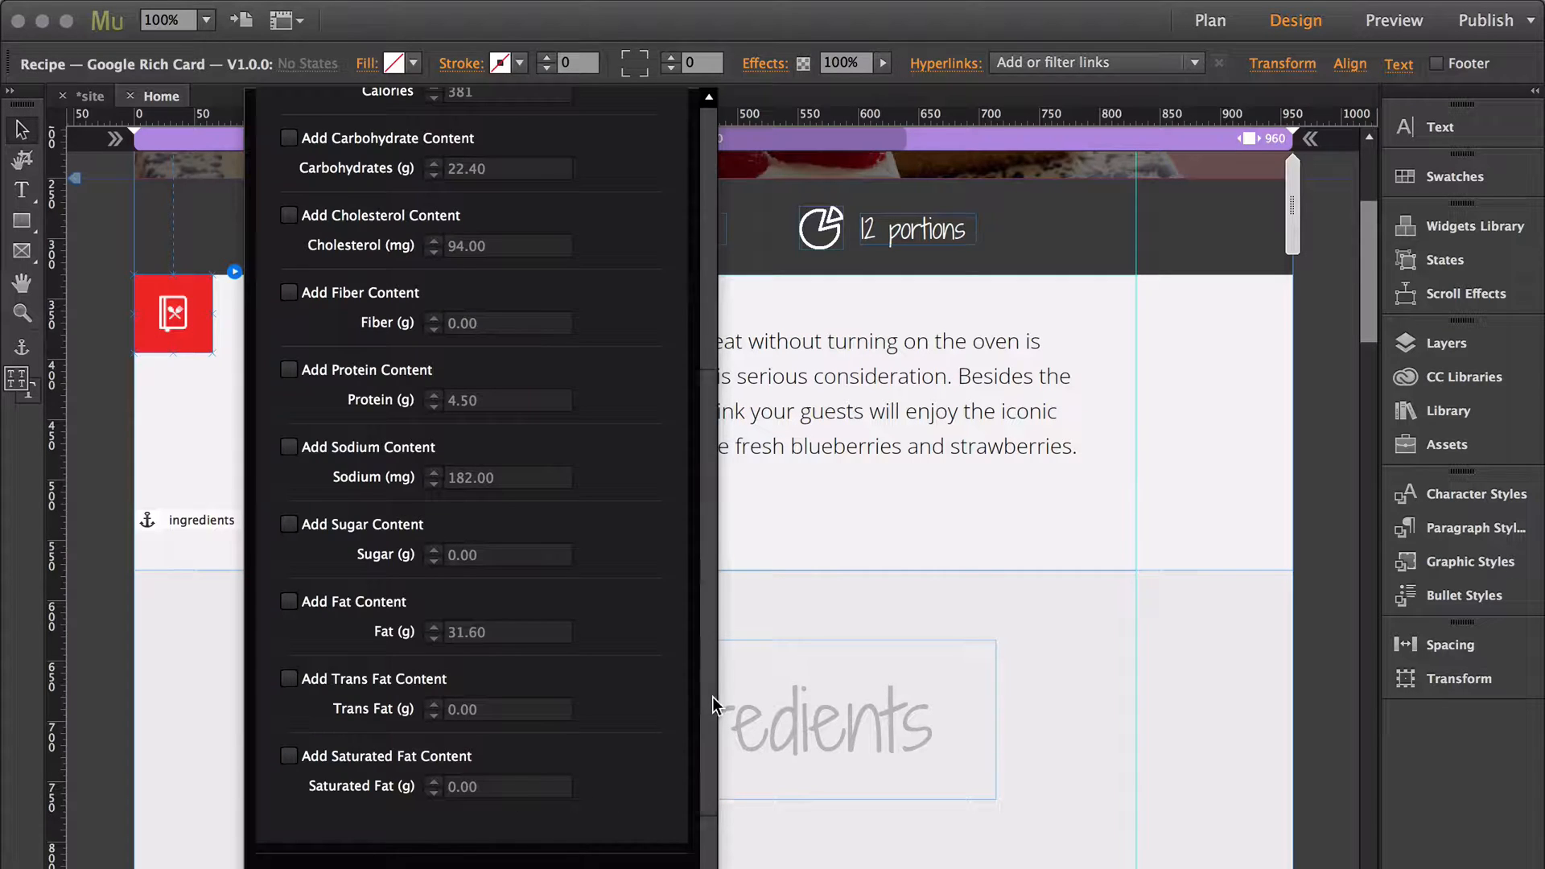
Scroll down the options panel to Features/Bugs with all sections collapsed
{"action": "scroll", "scroll_direction": "down", "scroll_amount": 3}
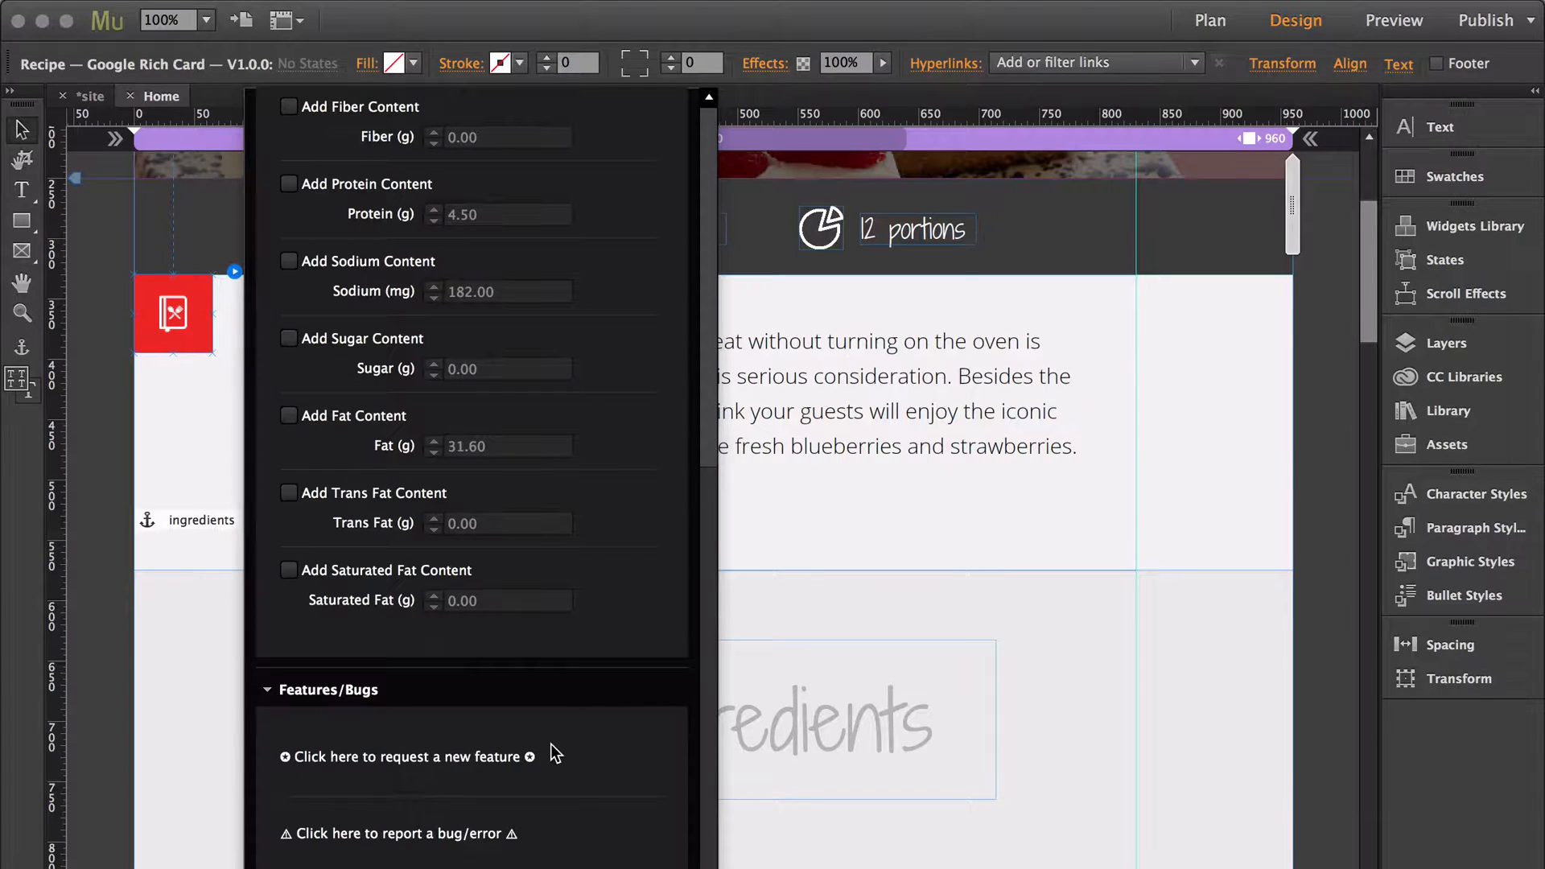
{"action": "mouse_move", "coordinate": [694, 589]}
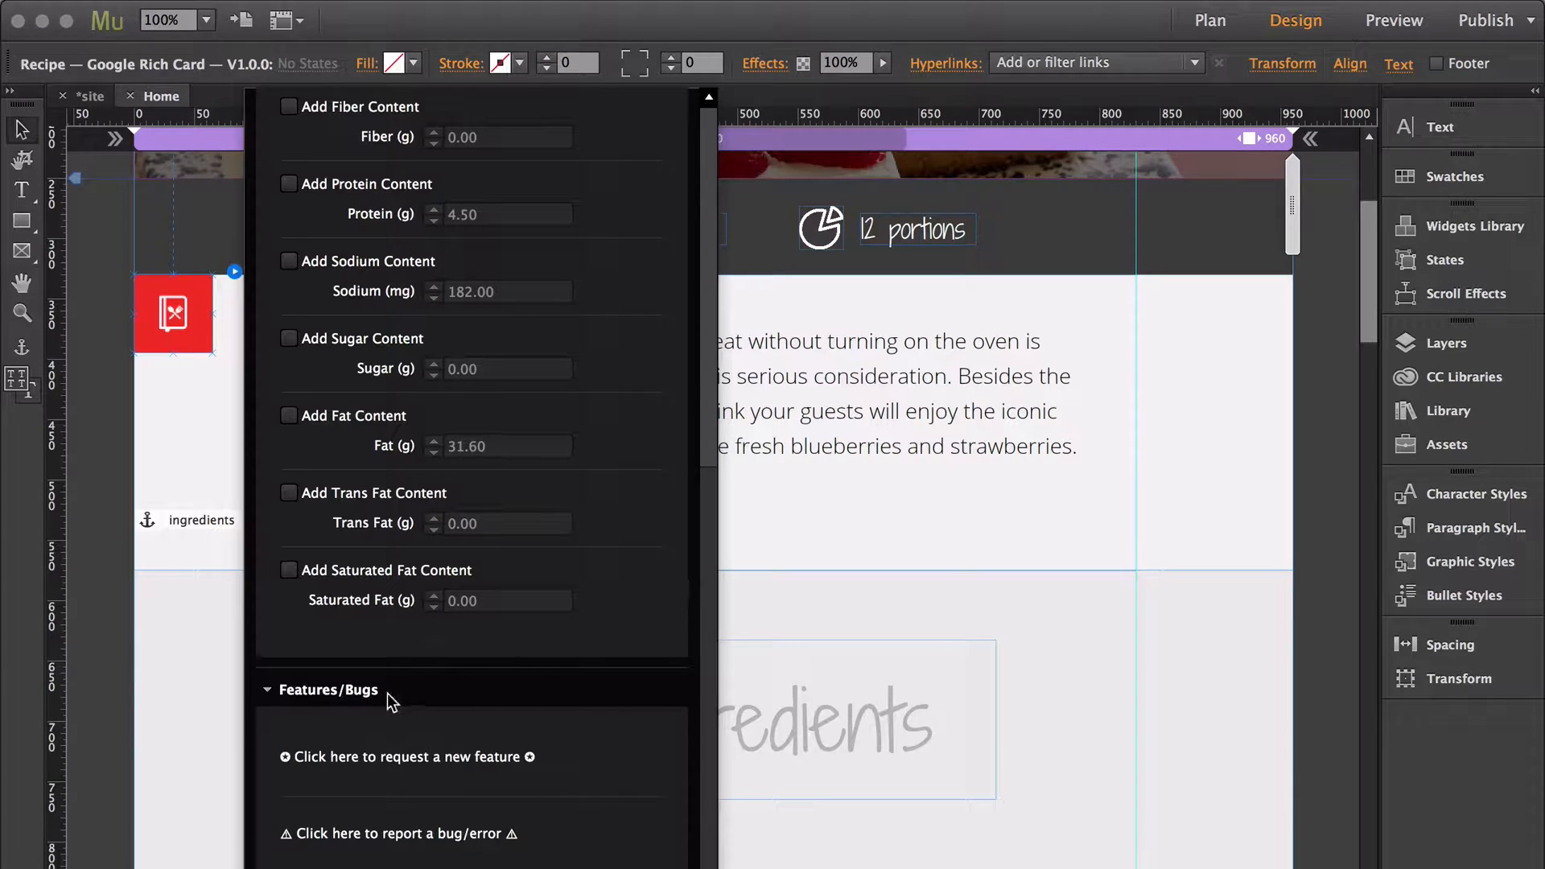
{"action": "scroll", "scroll_direction": "down", "scroll_amount": 3}
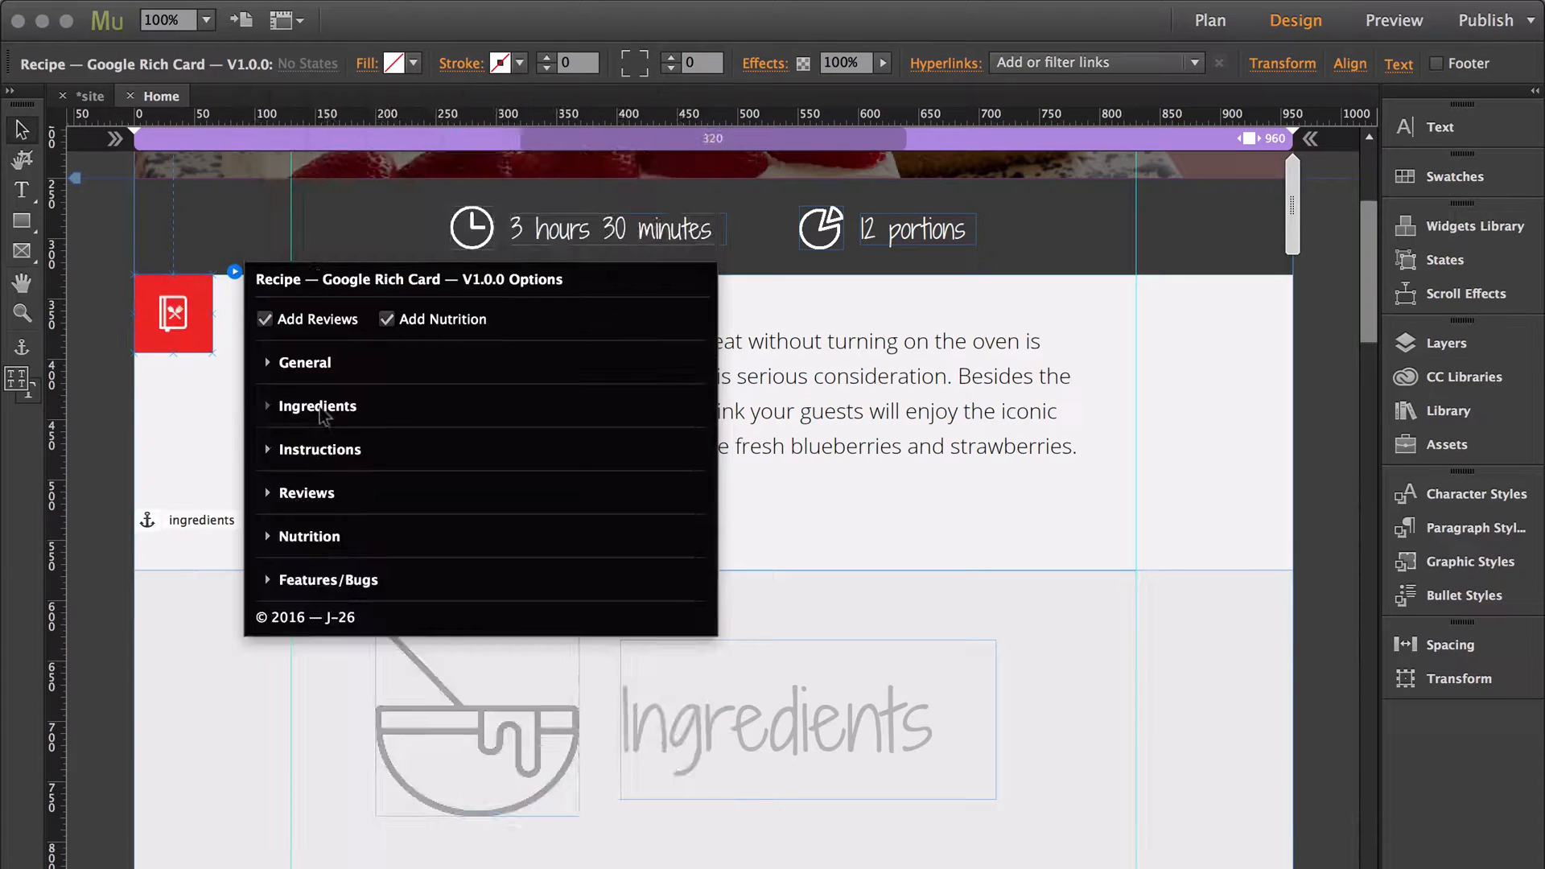
Upload only the modified site files to the recipe folder on the FTP host
{"action": "left_click", "coordinate": [689, 463]}
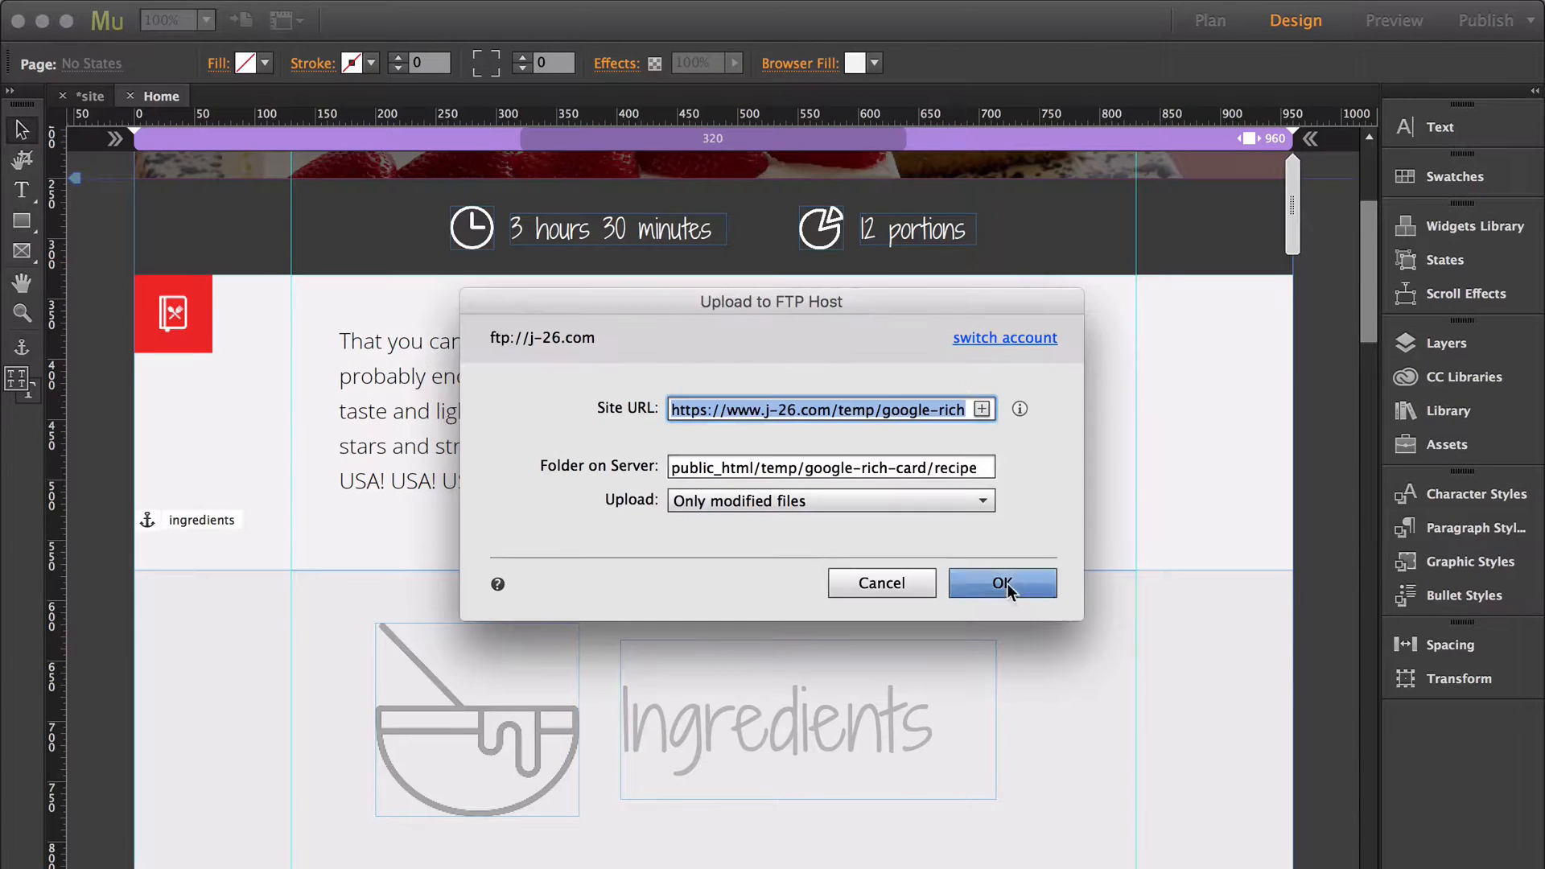
{"action": "left_click", "coordinate": [1001, 582]}
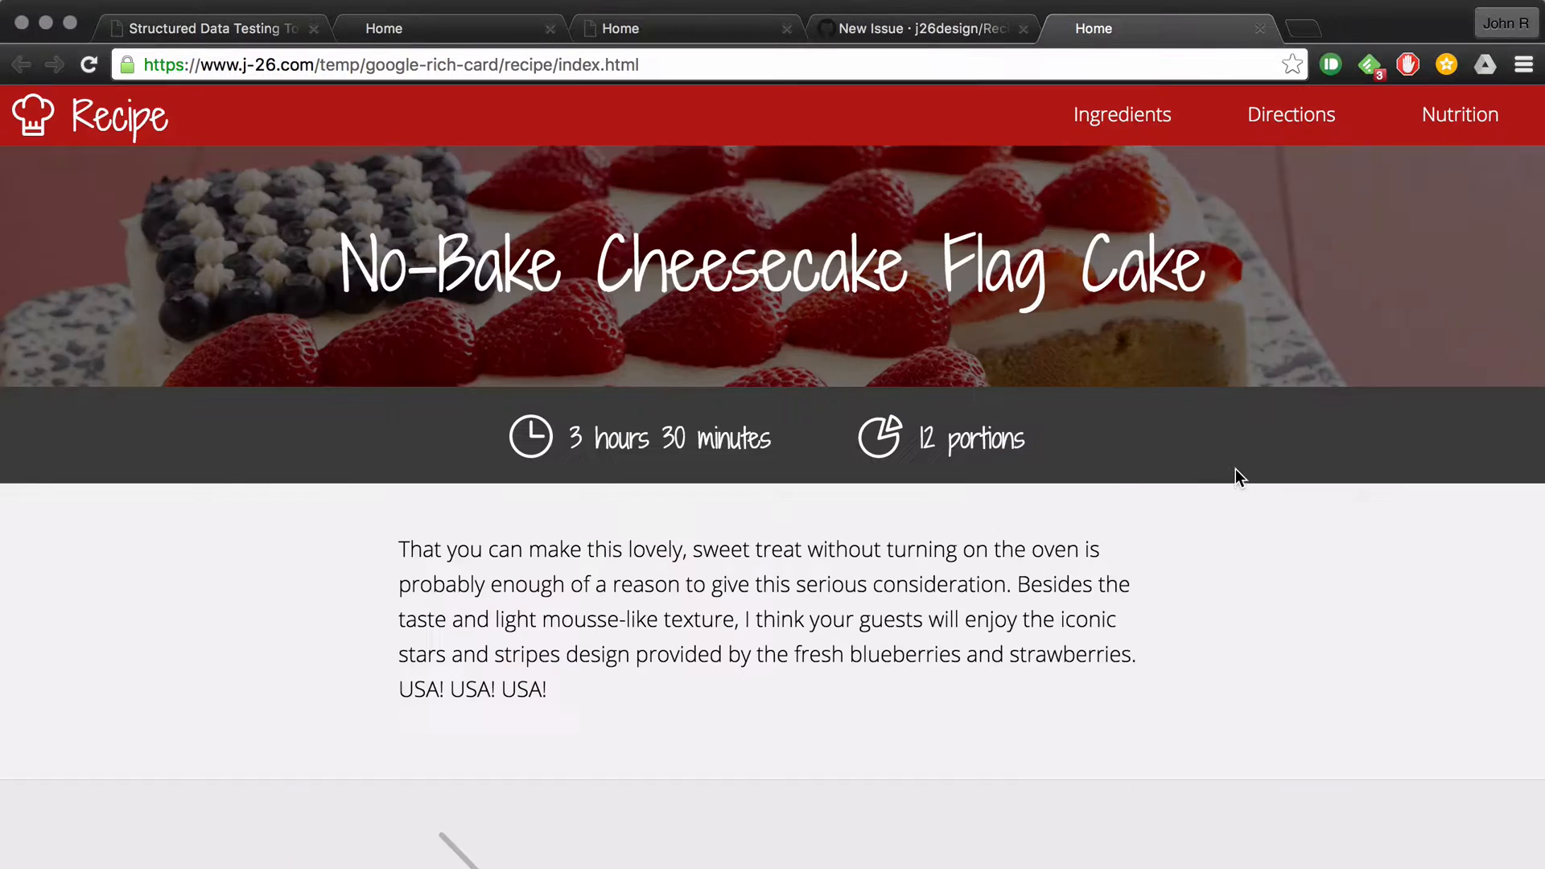
{"action": "mouse_move", "coordinate": [1298, 587]}
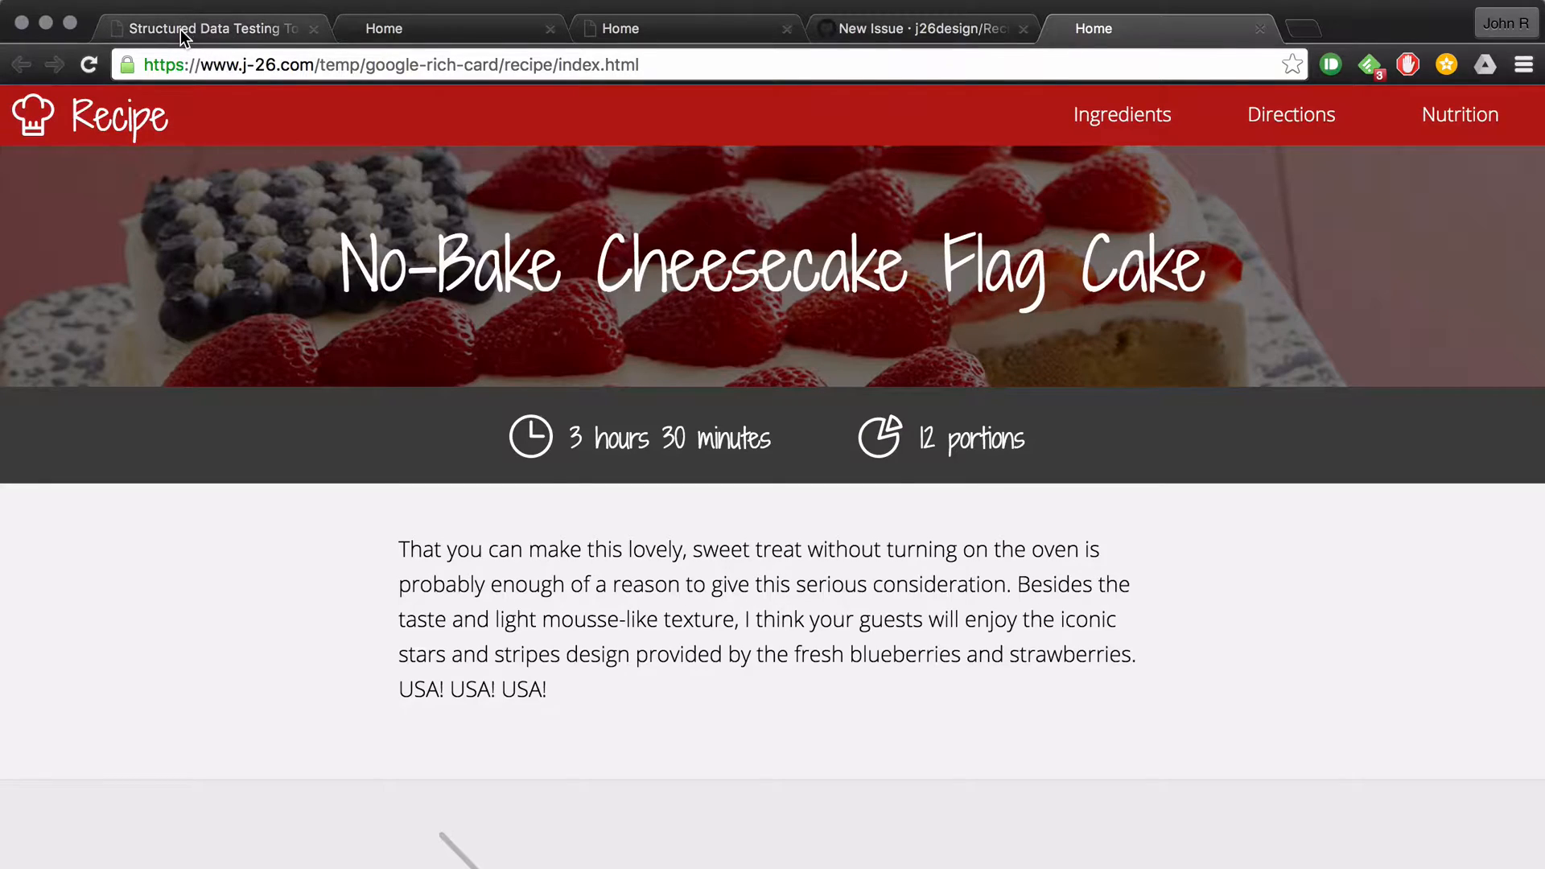
Switch to the Structured Data Testing Tool tab, ready to enter the page URL
{"action": "left_click", "coordinate": [207, 27]}
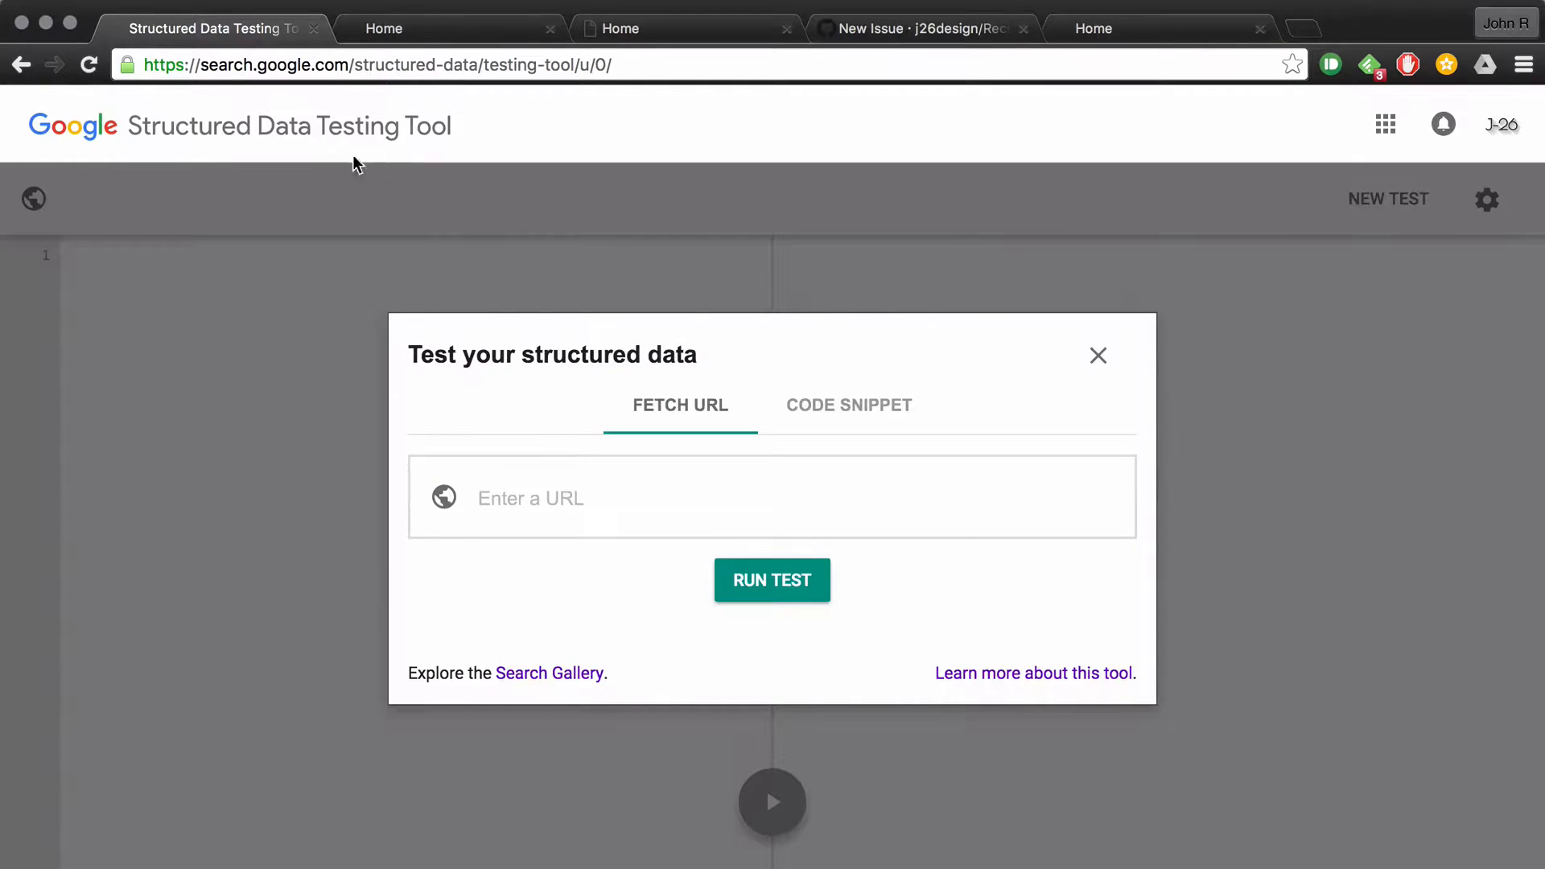
{"action": "mouse_move", "coordinate": [415, 192]}
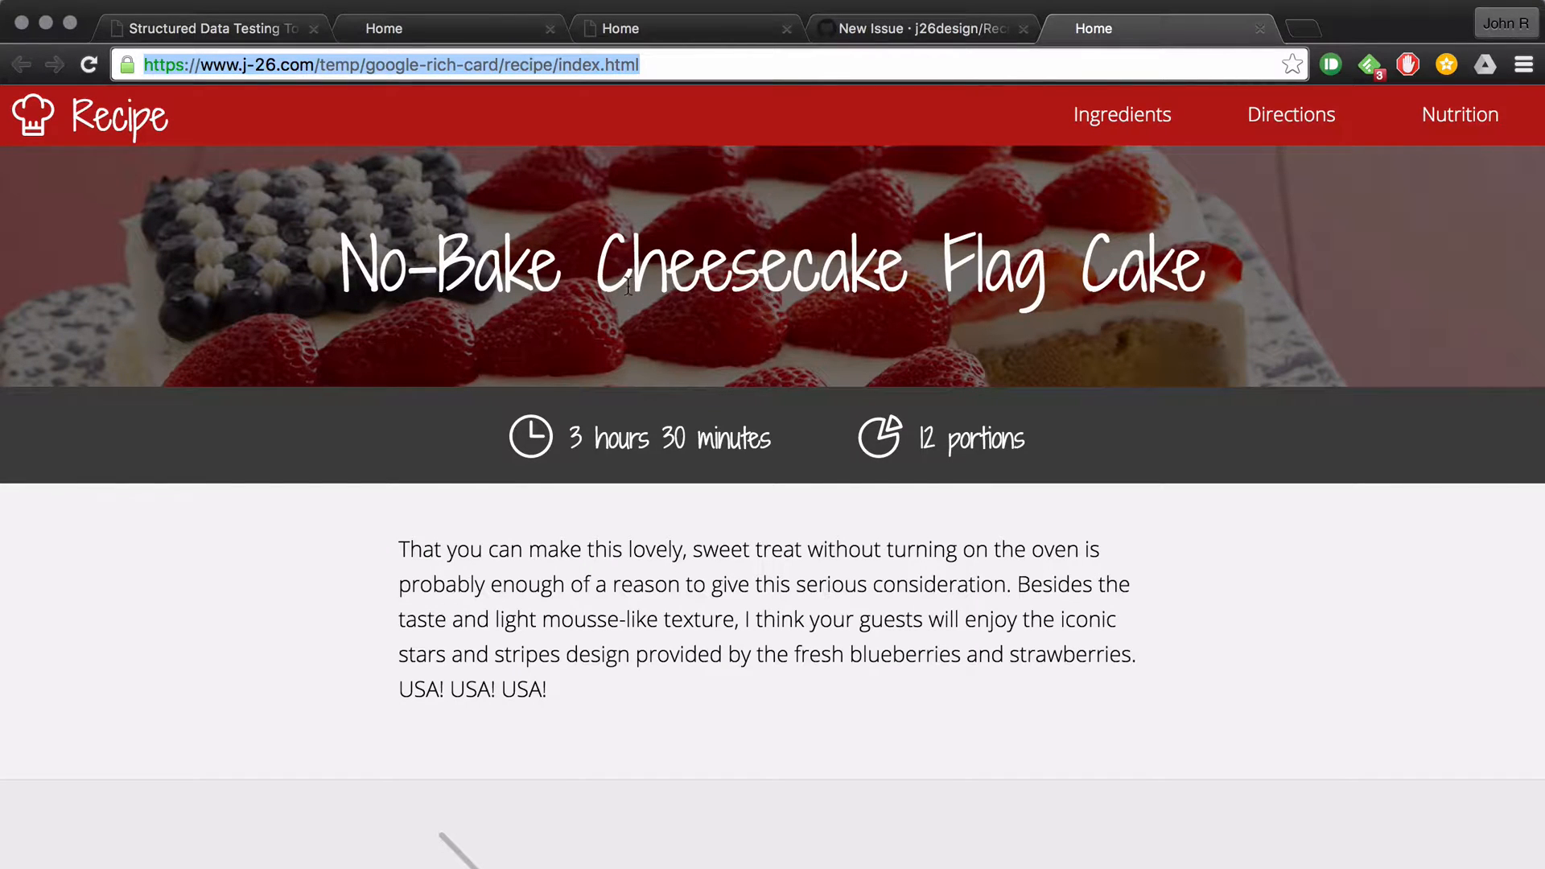
{"action": "left_click", "coordinate": [207, 27]}
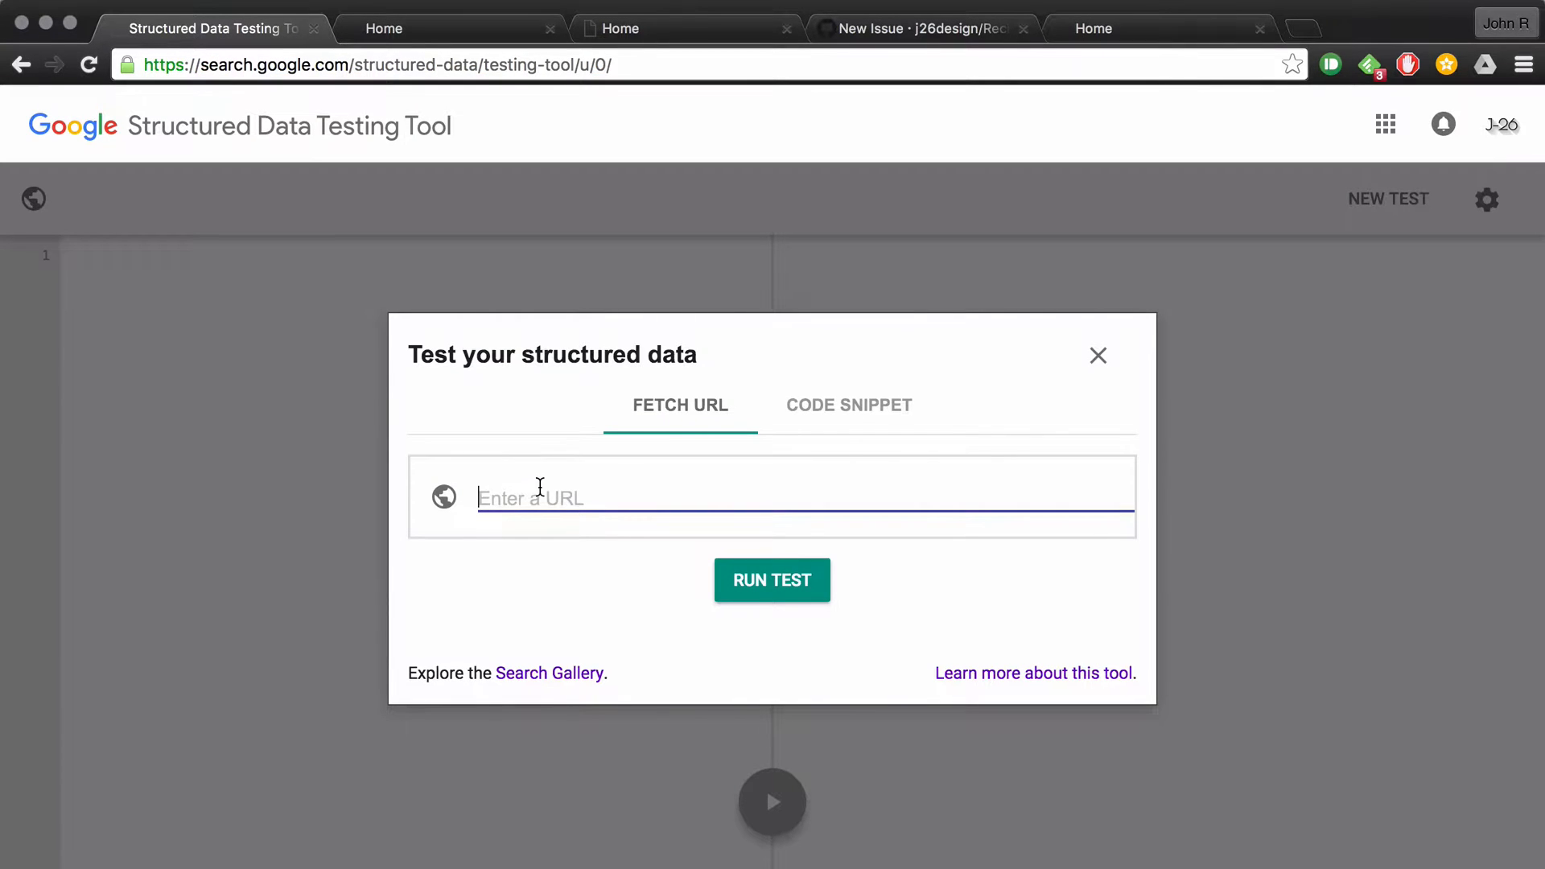
{"action": "type", "text": "https://www.j-26.com/temp/google-rich-card/recipe/index.html"}
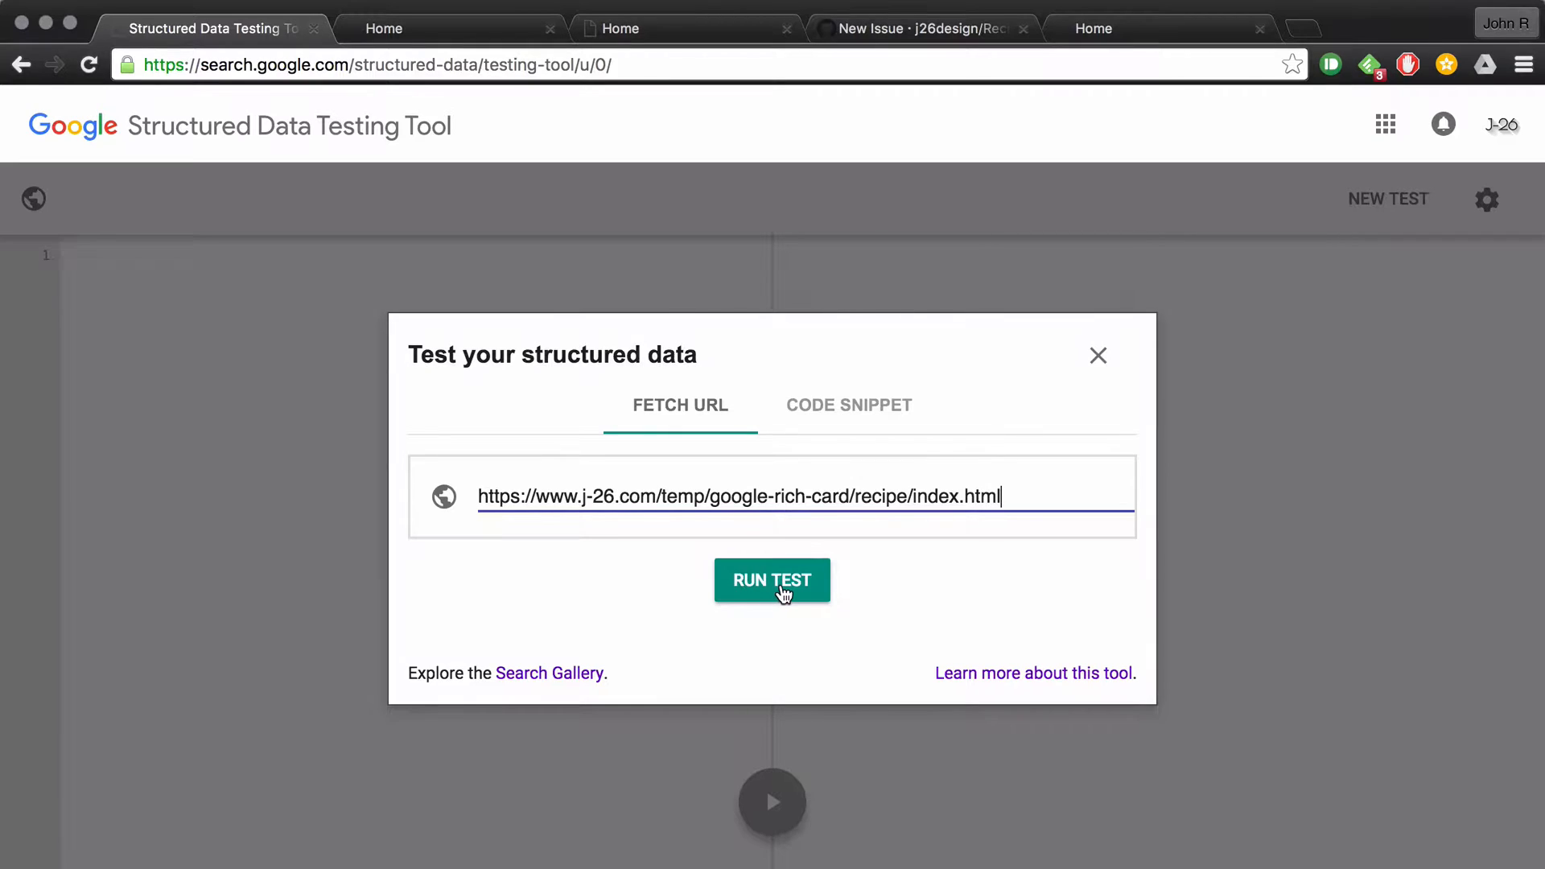
{"action": "left_click", "coordinate": [773, 579]}
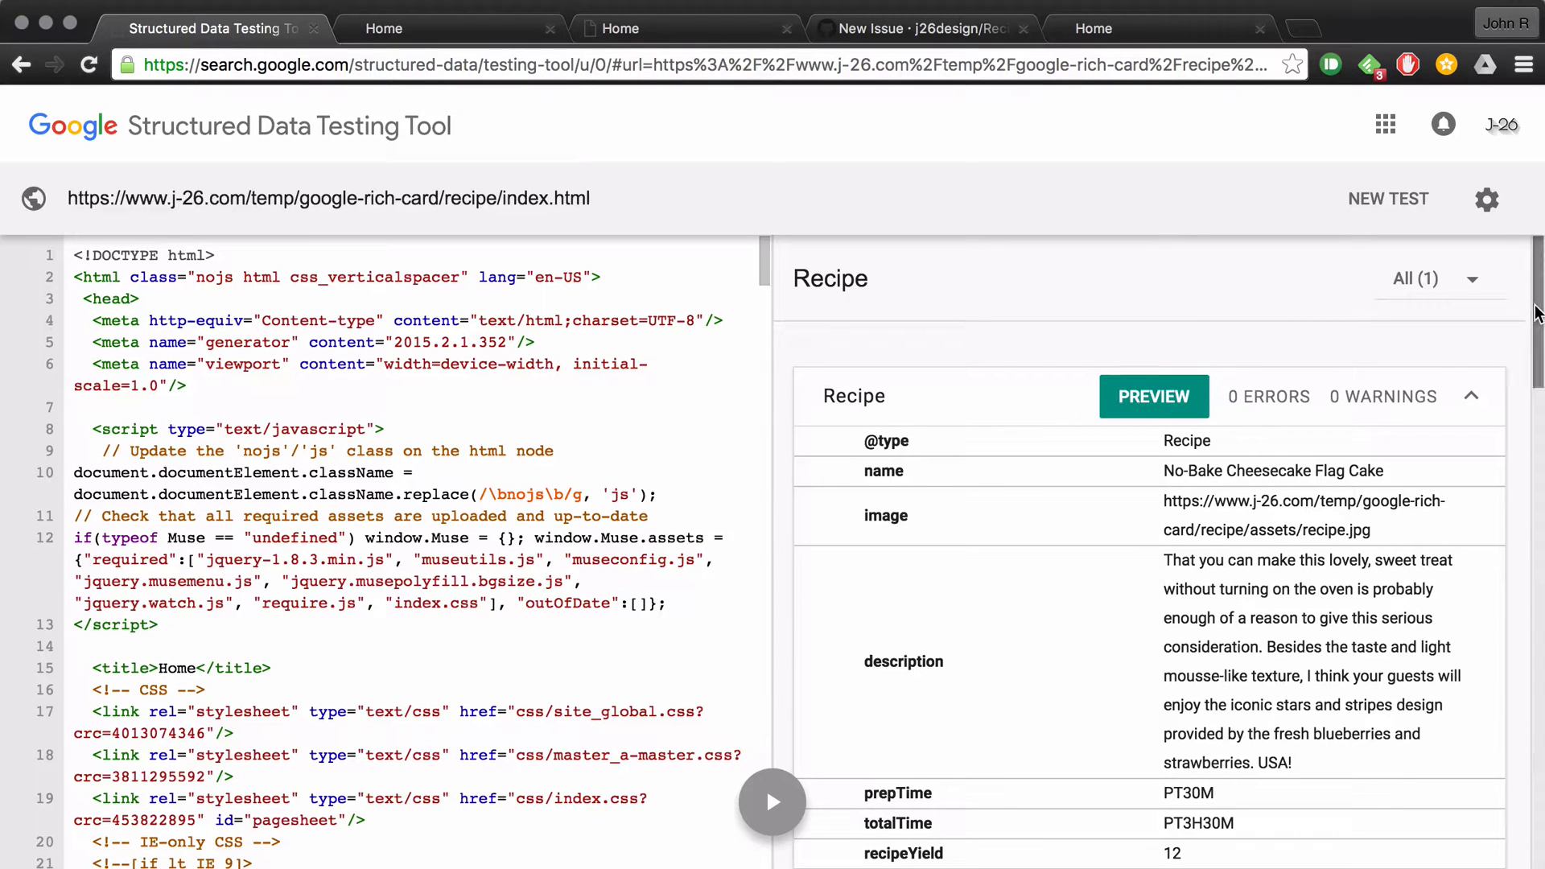
{"action": "scroll", "scroll_direction": "down", "scroll_amount": 3}
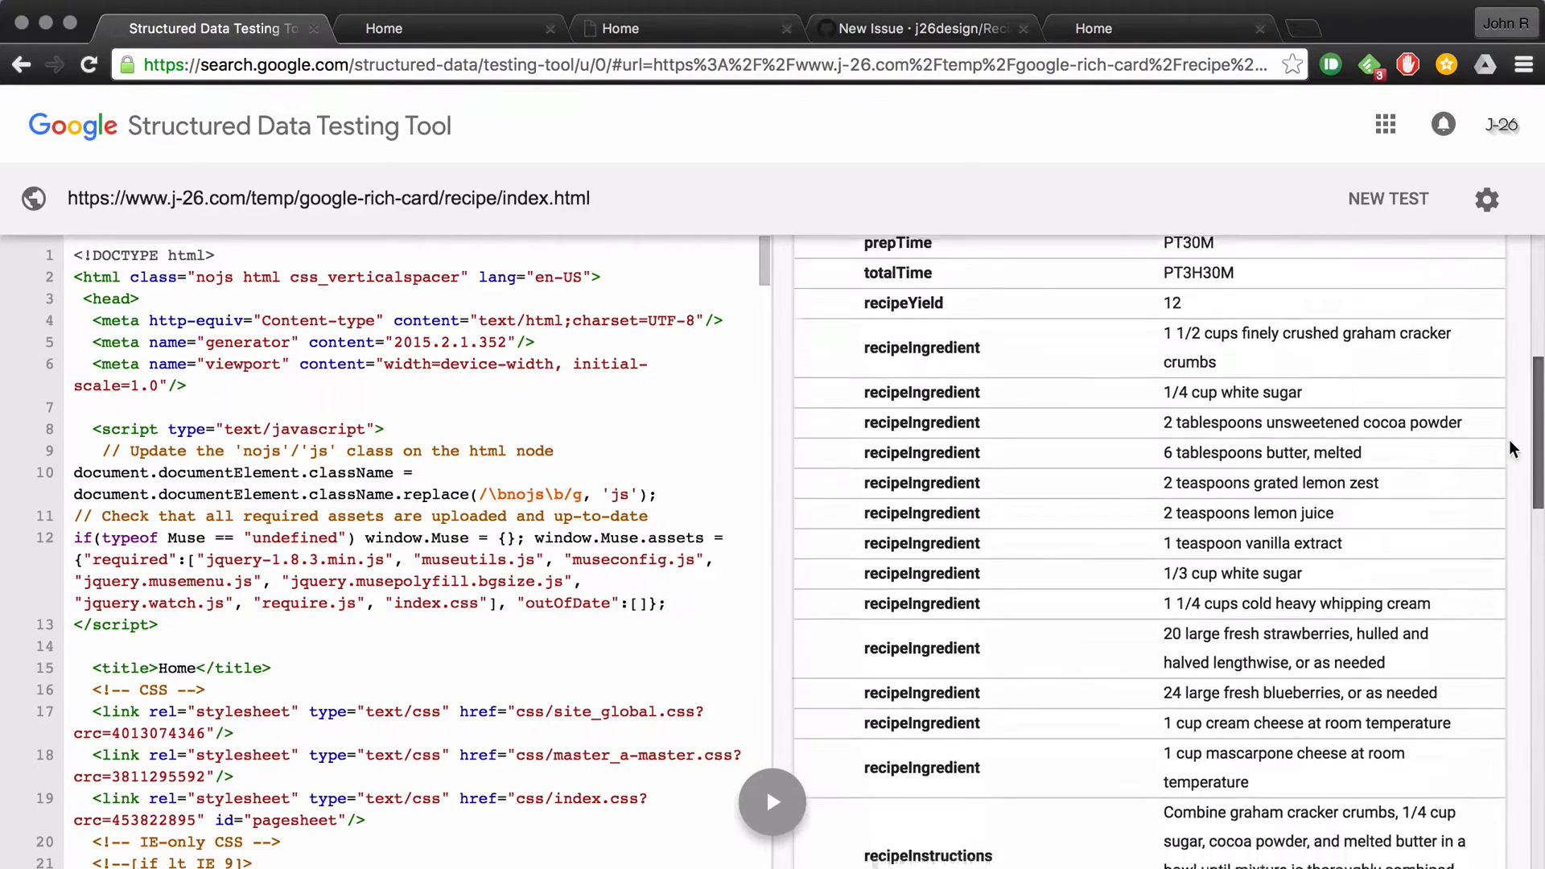
{"action": "scroll", "scroll_direction": "down", "scroll_amount": 3}
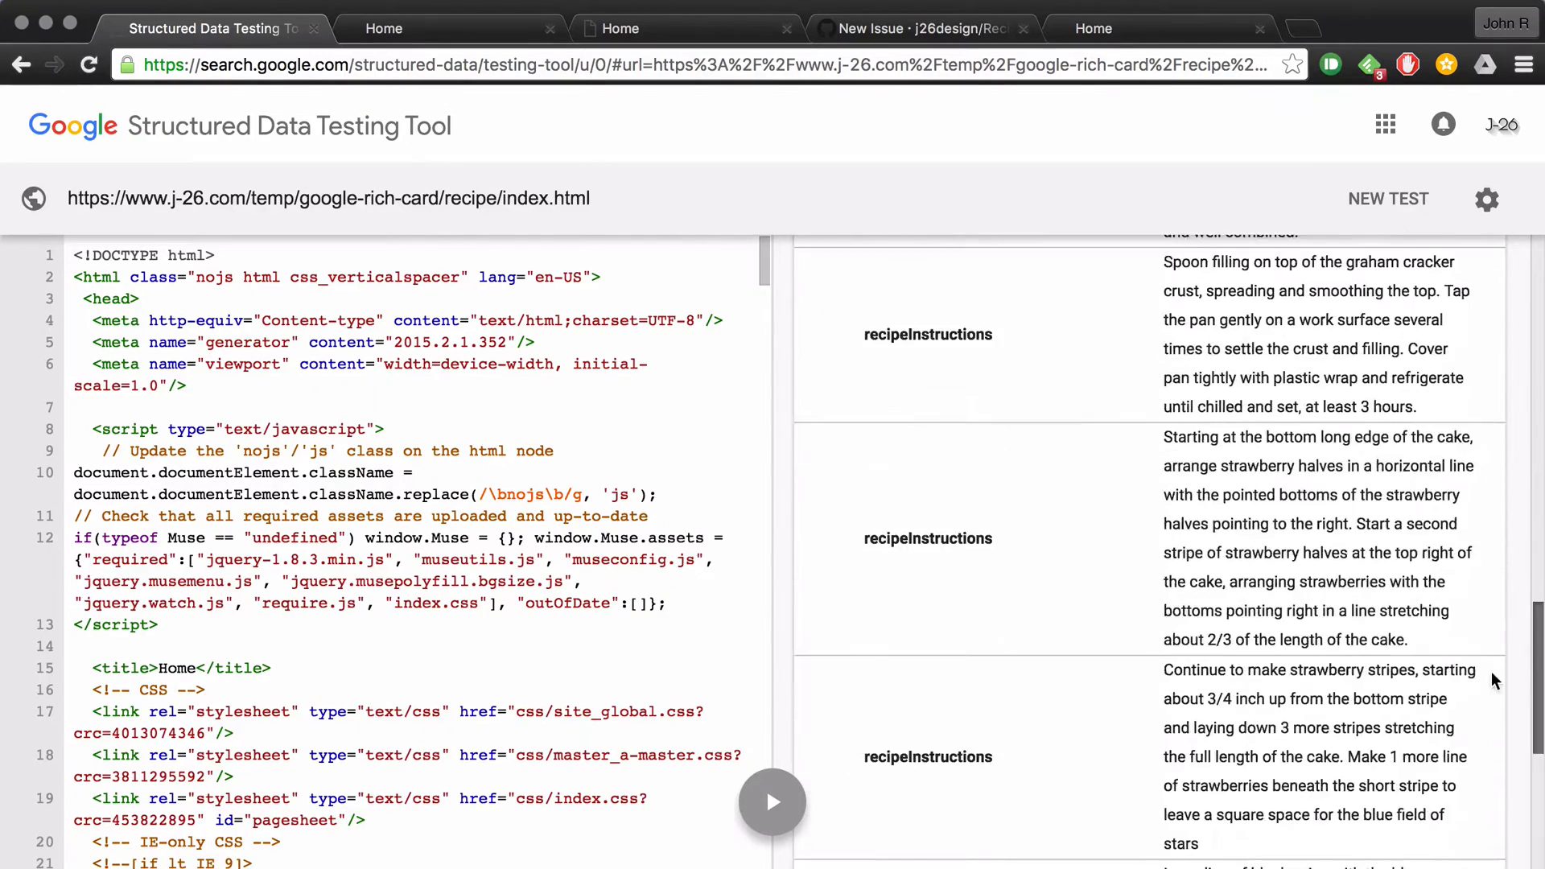
{"action": "scroll", "scroll_direction": "down", "scroll_amount": 3}
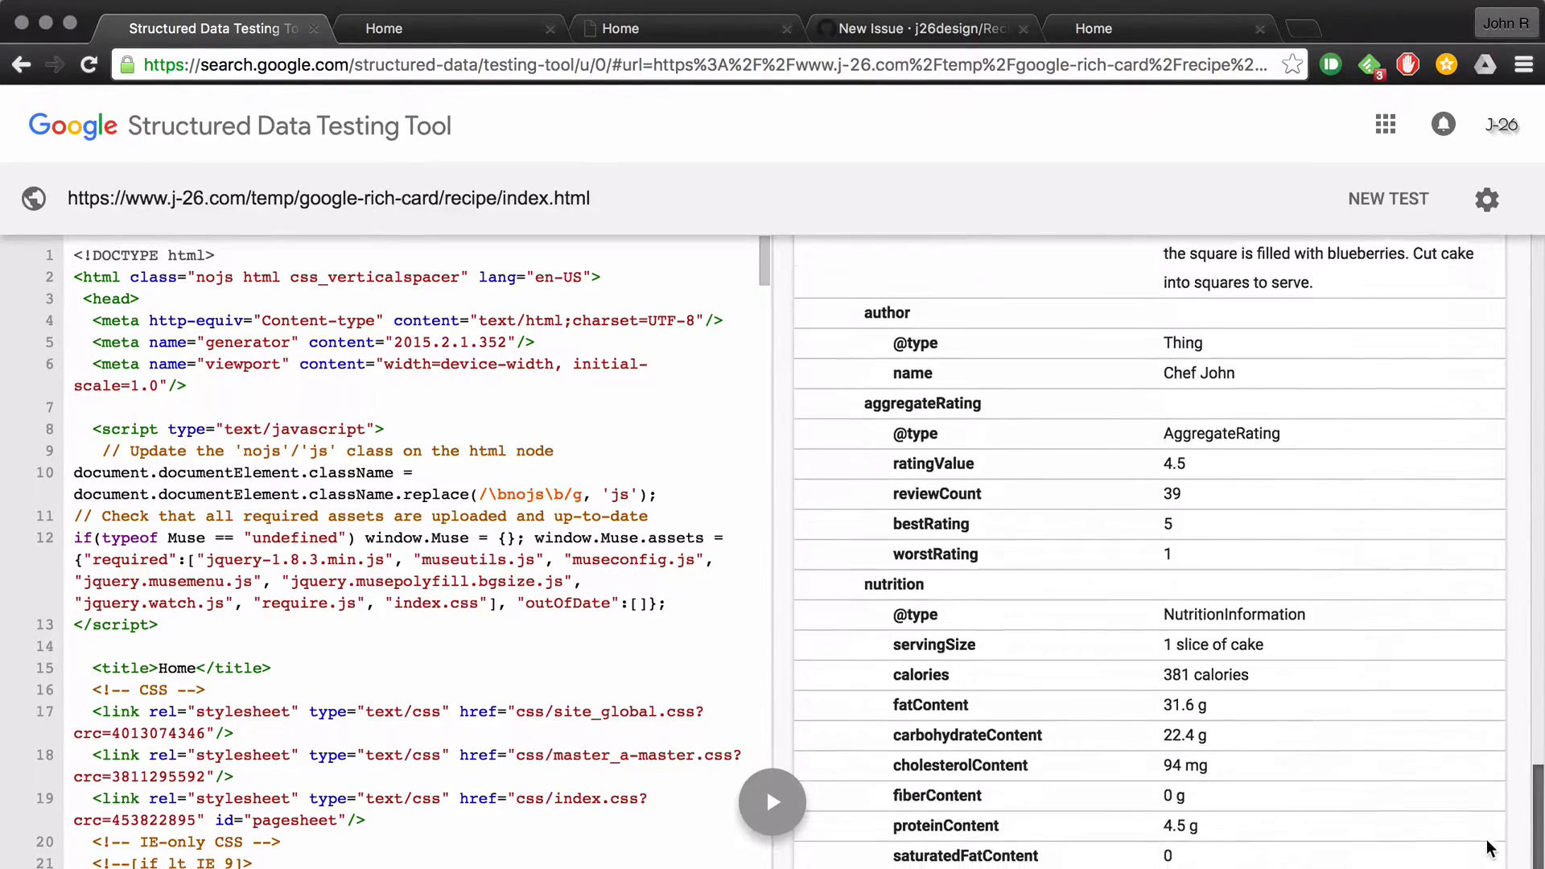
{"action": "scroll", "scroll_direction": "down", "scroll_amount": 3}
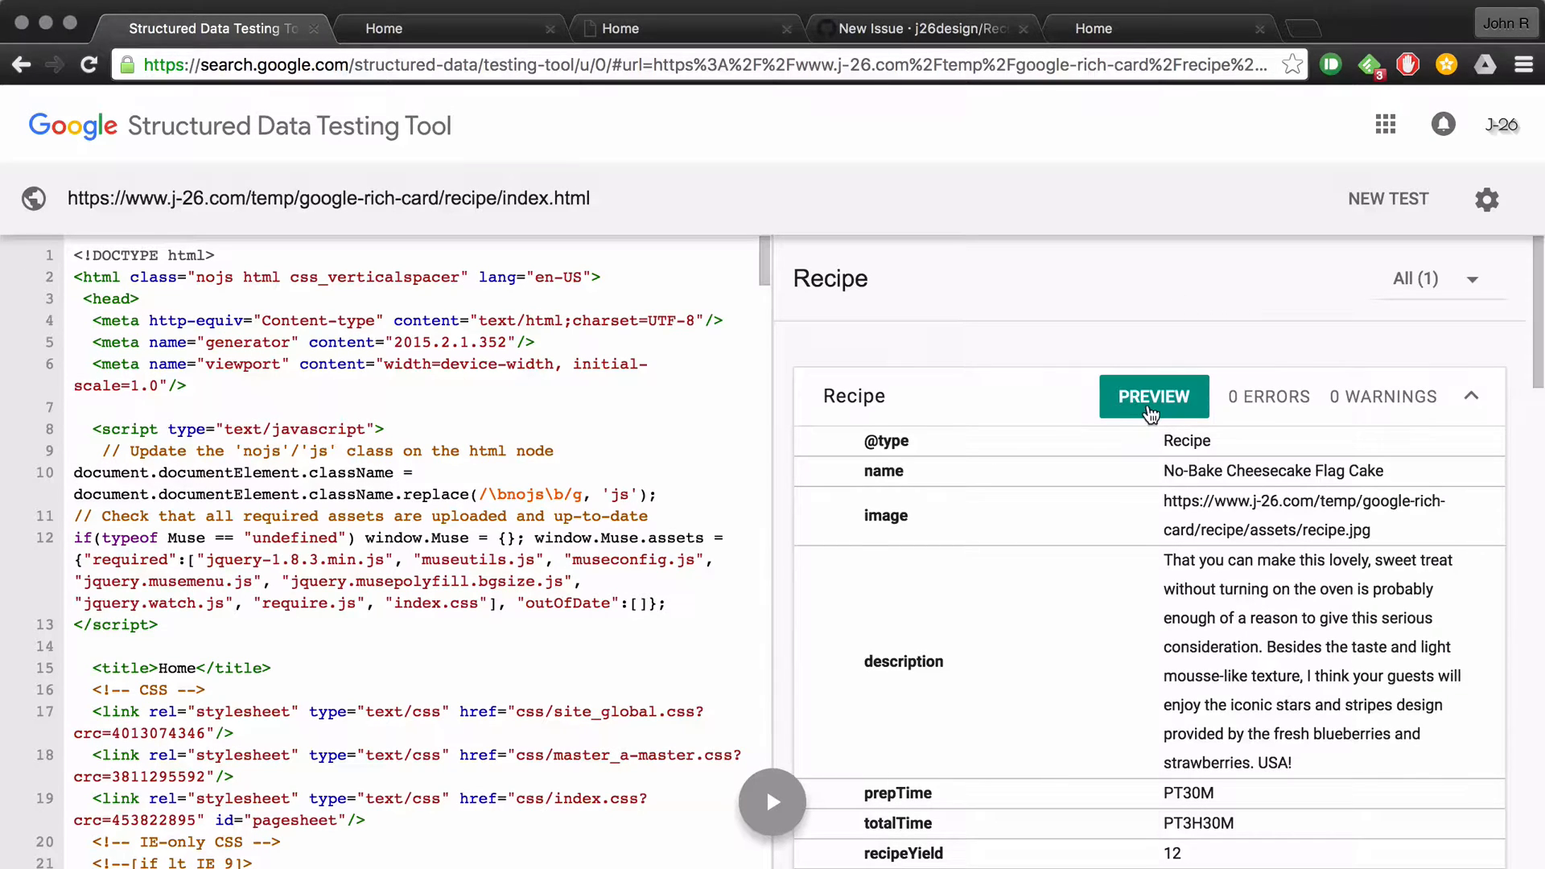
Preview the No-Bake Cheesecake Flag Cake recipe as a Google Search rich card
{"action": "left_click", "coordinate": [1151, 396]}
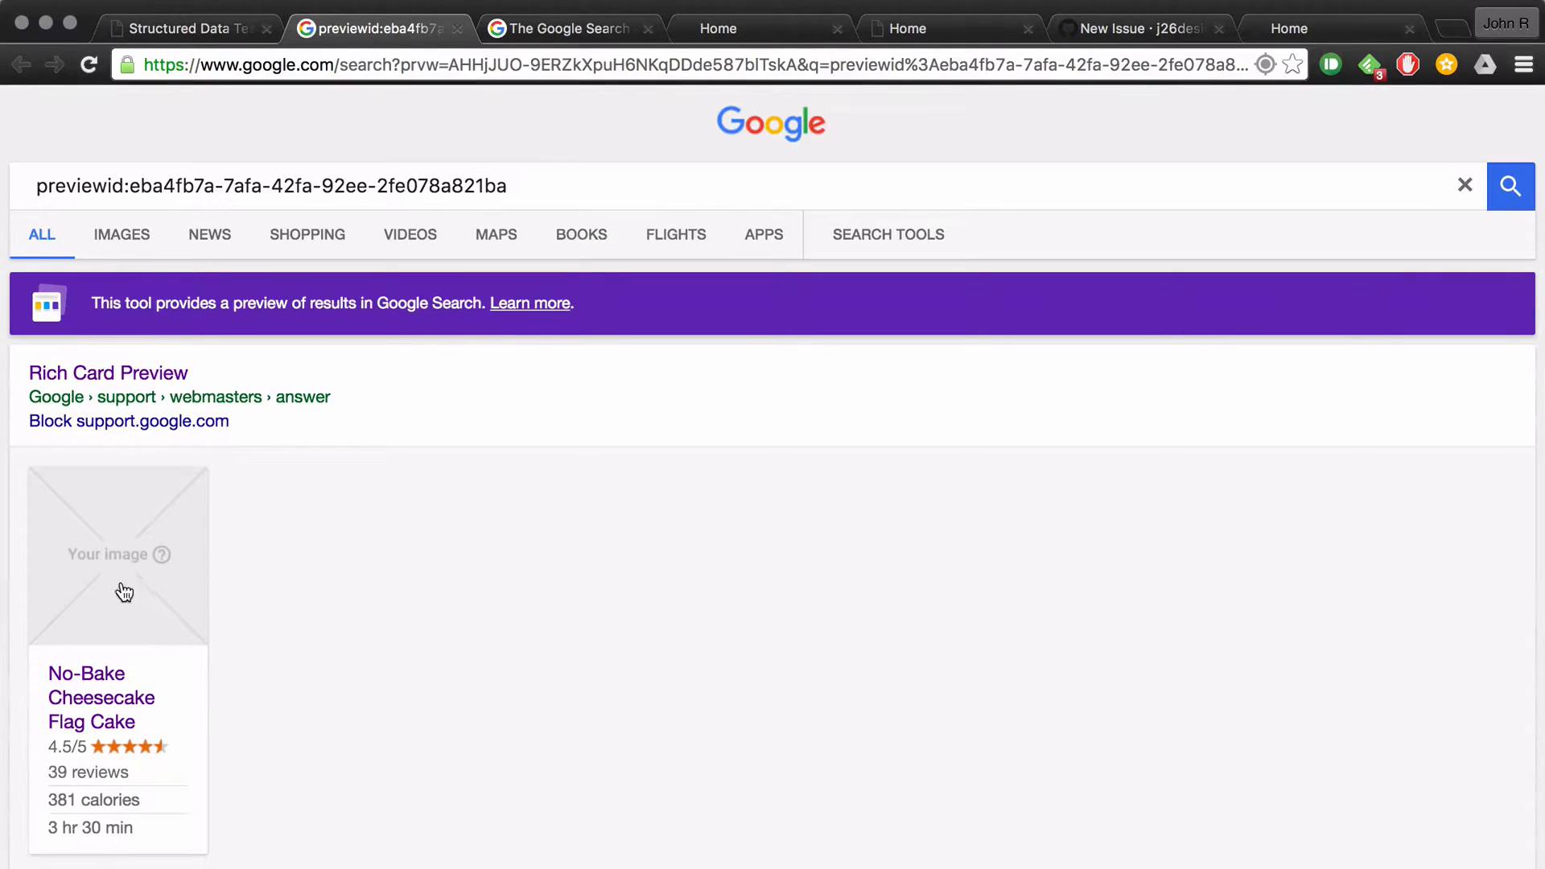
{"action": "mouse_move", "coordinate": [273, 601]}
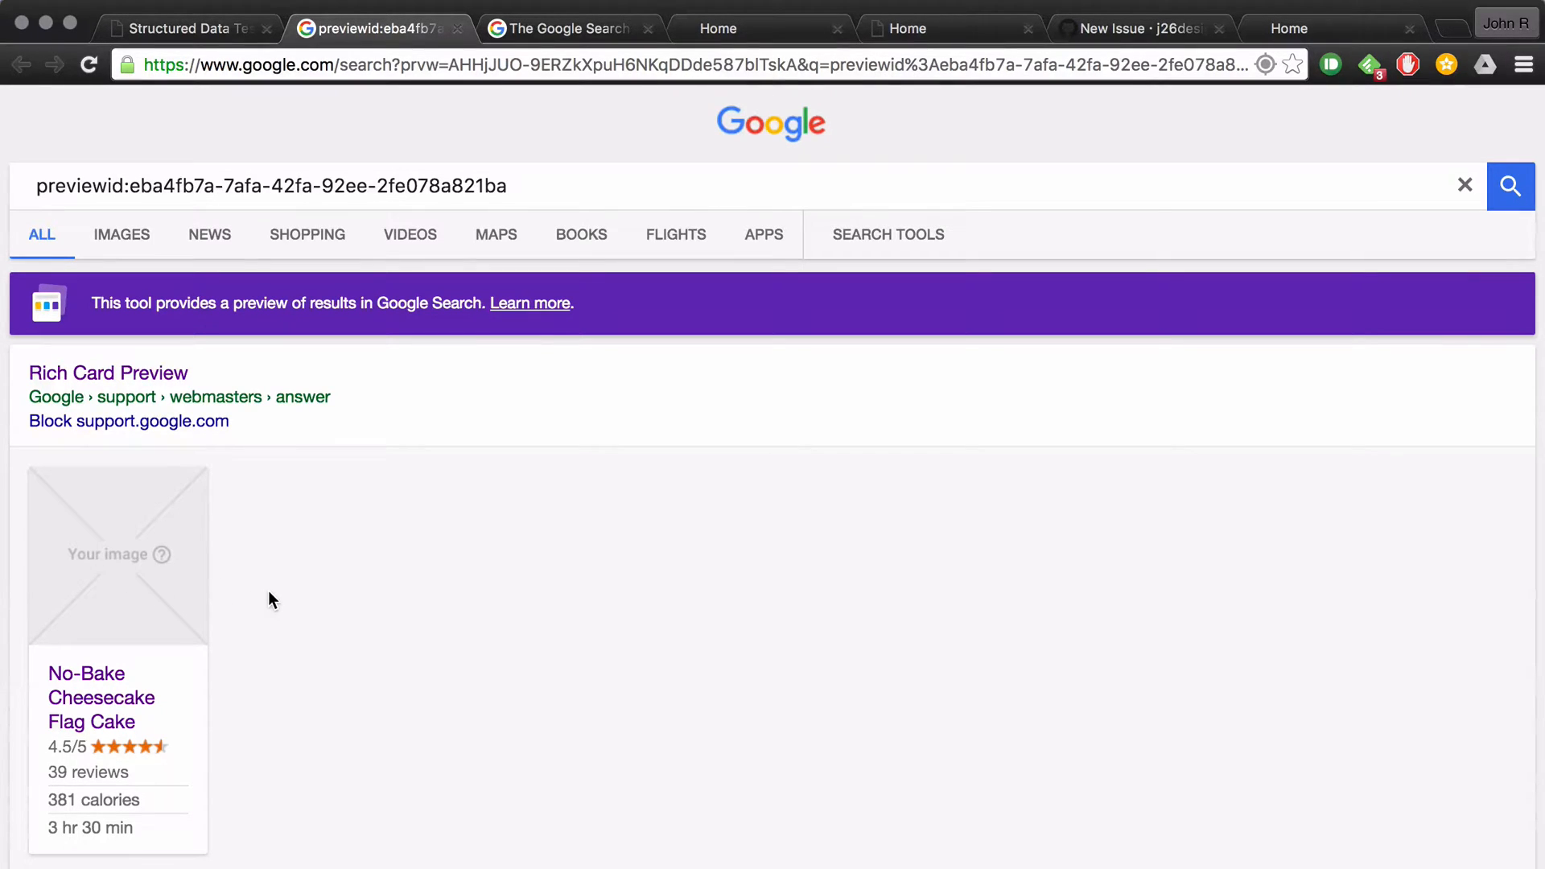